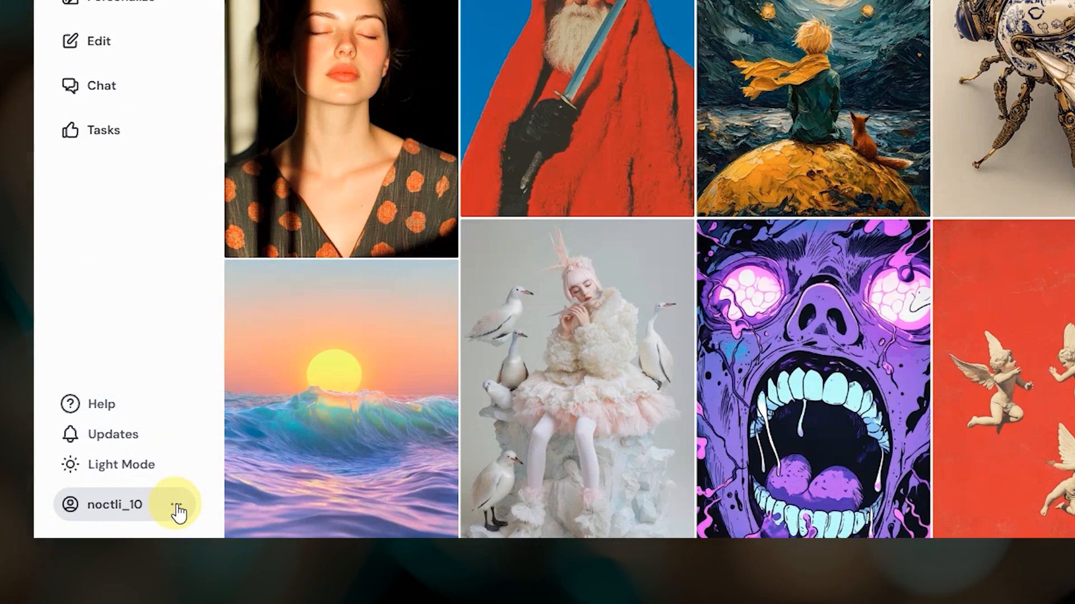
Step: Open Manage Profile from the account menu at the bottom of the sidebar
{"action": "left_click", "coordinate": [177, 505]}
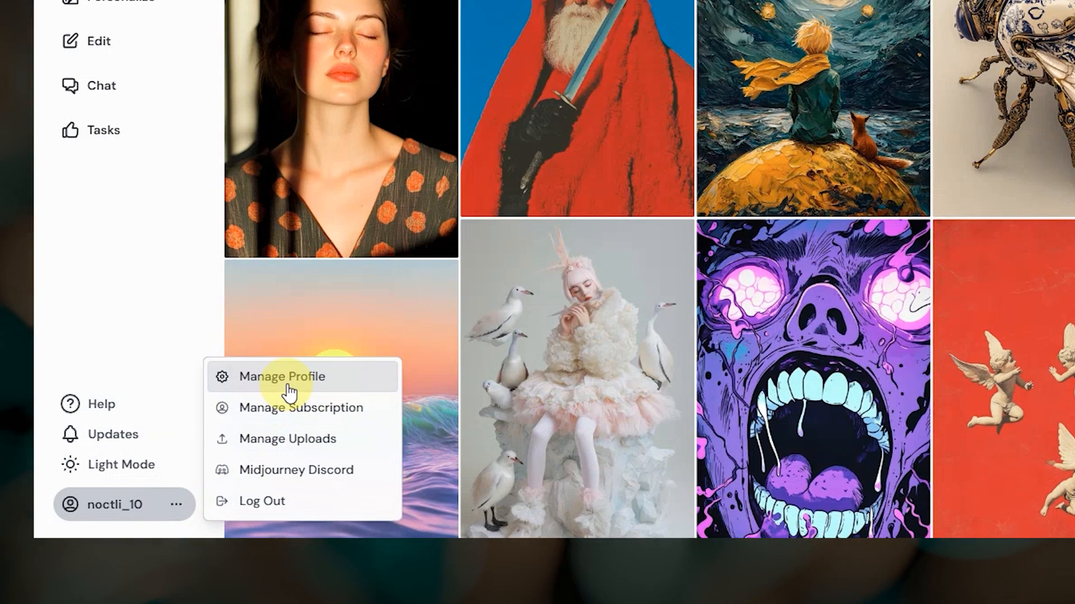
{"action": "left_click", "coordinate": [282, 376]}
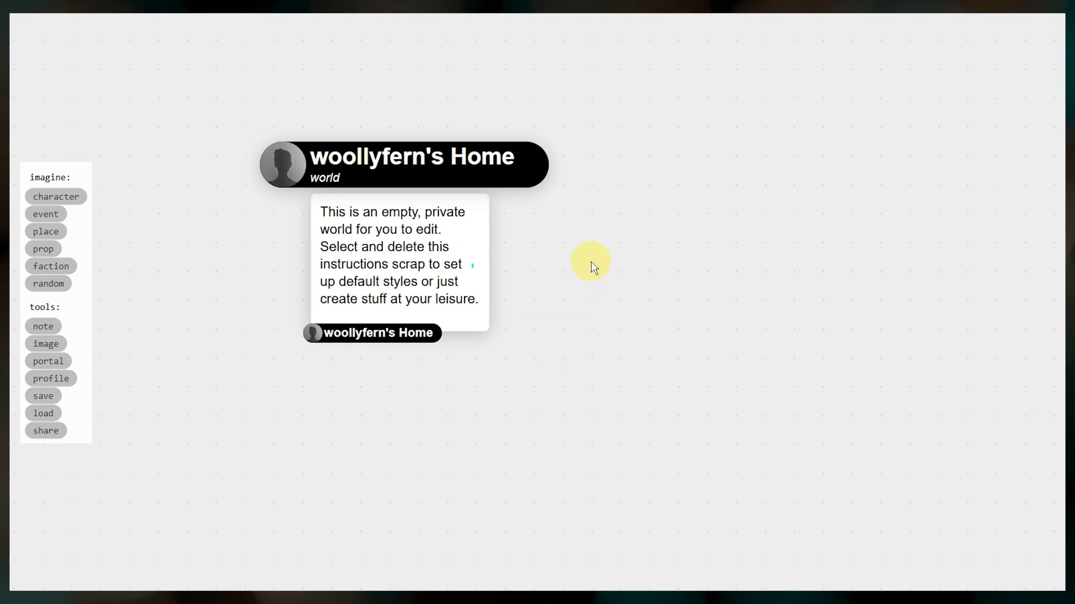
Step: Select the instructions scrap and begin renaming the world 'The Desert Jester Society'
{"action": "left_click_drag", "start_coordinate": [472, 271], "coordinate": [510, 188]}
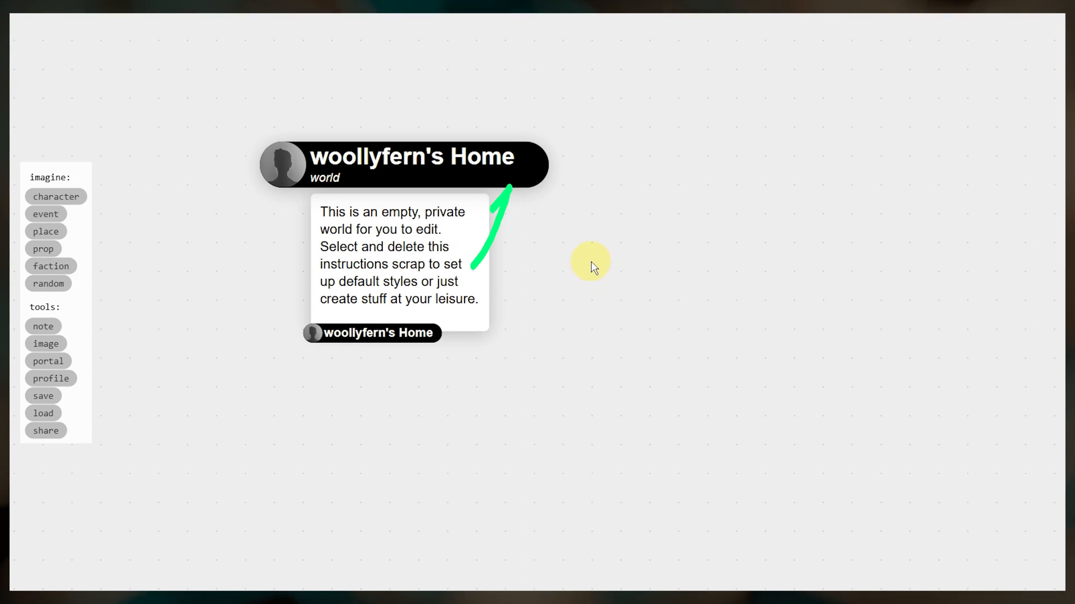
{"action": "left_click", "coordinate": [372, 333]}
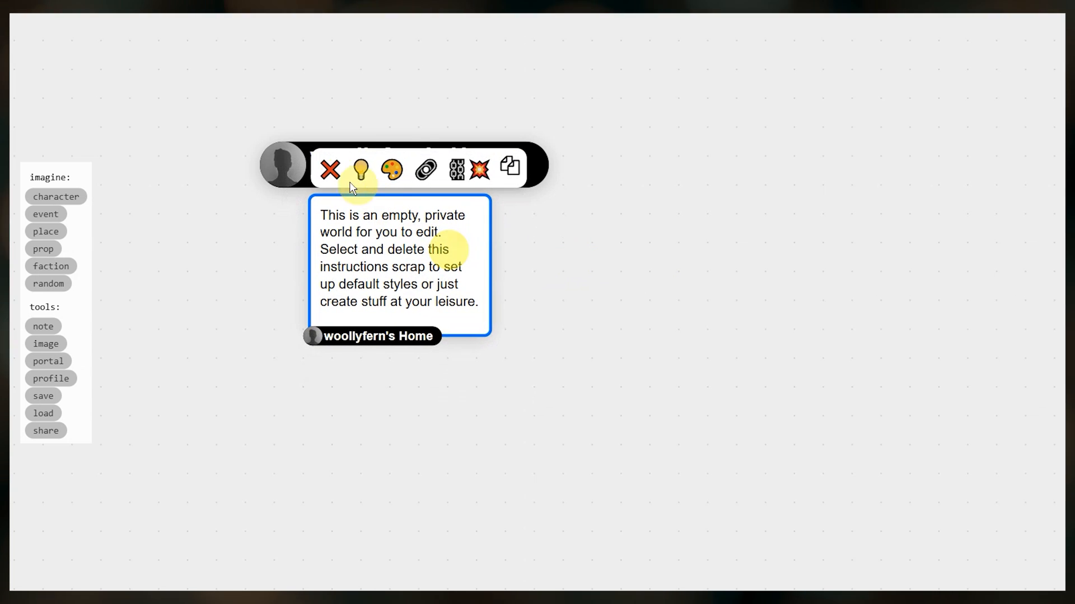
{"action": "left_click", "coordinate": [329, 169]}
{"action": "type", "text": "The Desert Jester Society"}
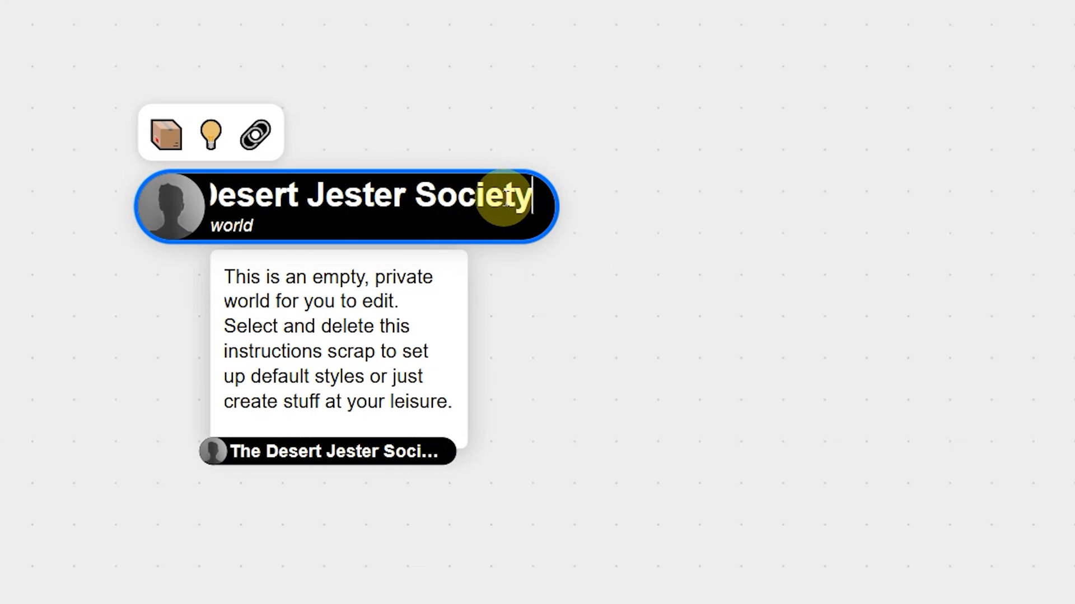
{"action": "mouse_move", "coordinate": [209, 133]}
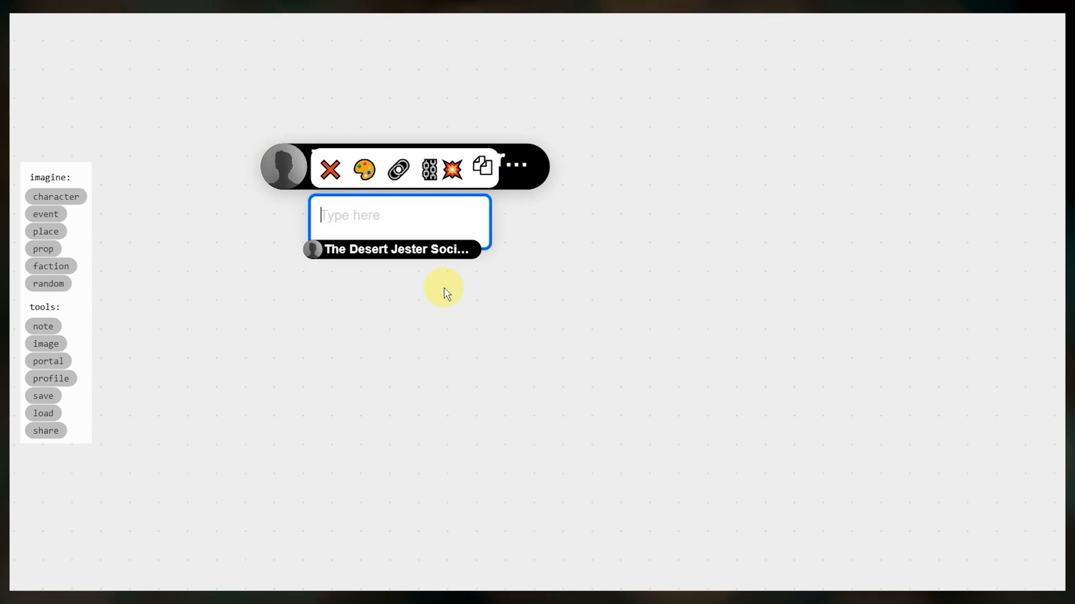
{"action": "mouse_move", "coordinate": [332, 170]}
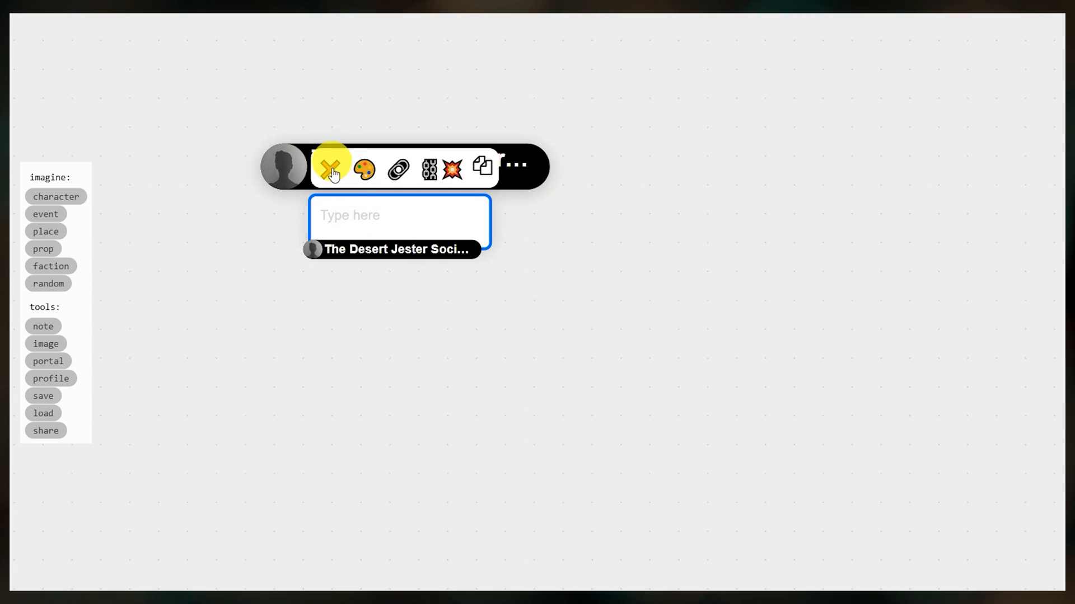
Step: Delete the empty scrap and generate a description of gem-carved masks and initiation rituals
{"action": "left_click", "coordinate": [331, 169]}
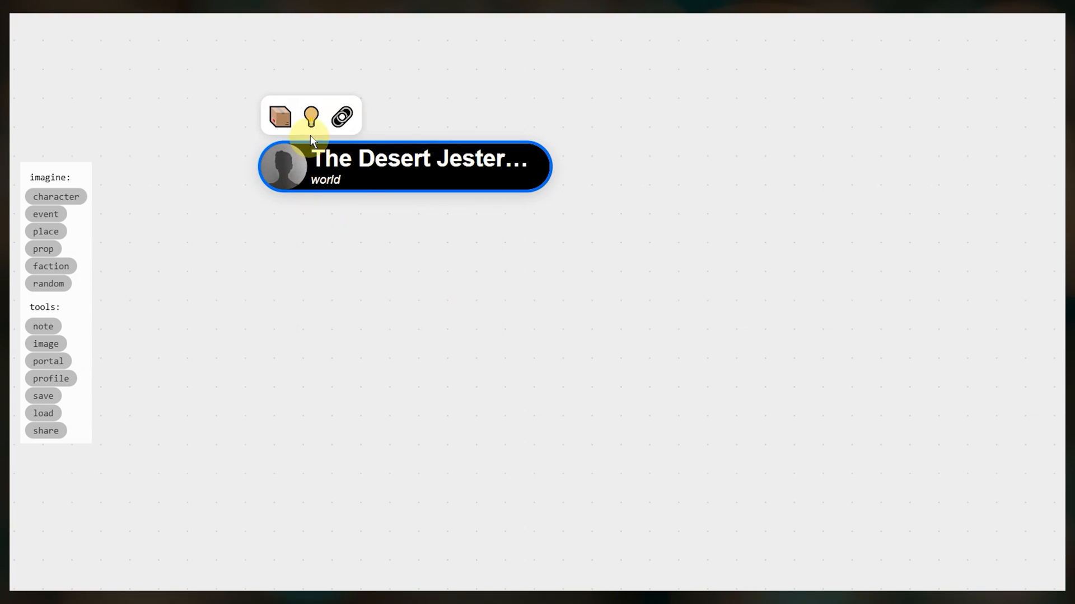
{"action": "left_click", "coordinate": [310, 115]}
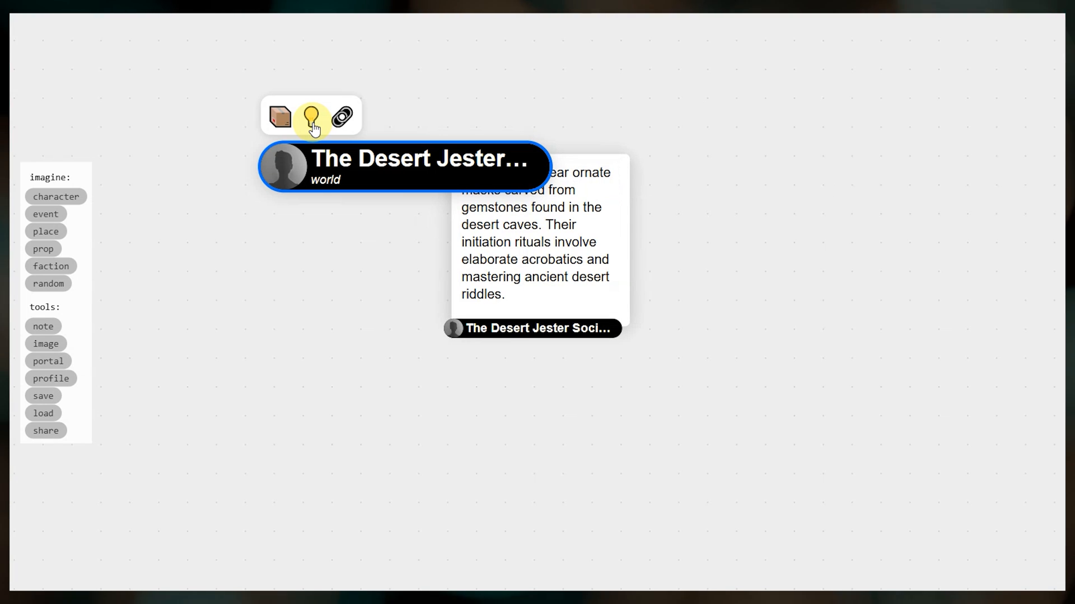
{"action": "left_click", "coordinate": [312, 115]}
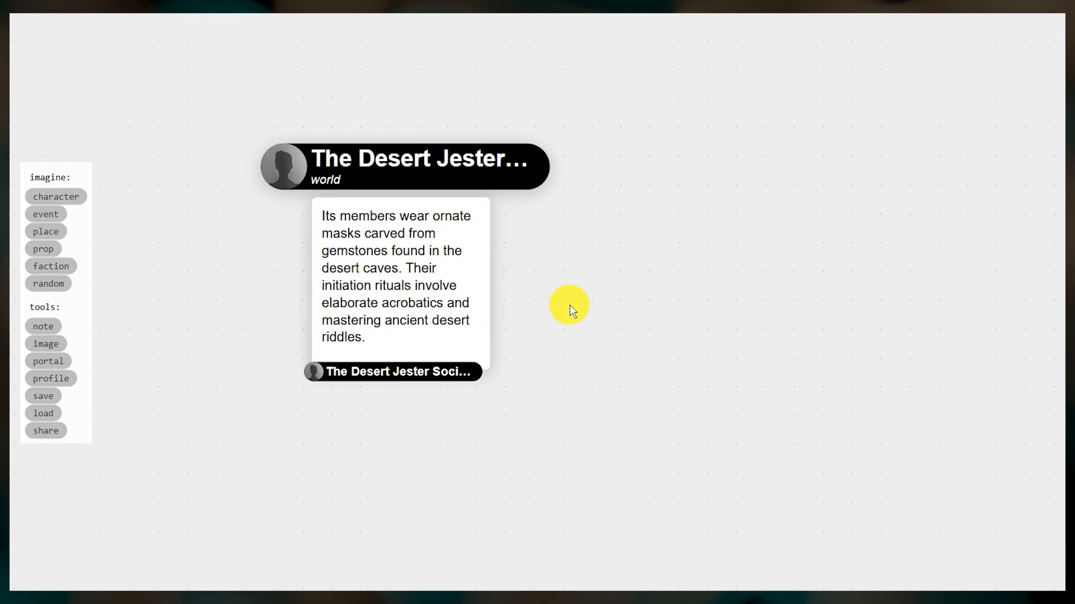
{"action": "mouse_move", "coordinate": [570, 310]}
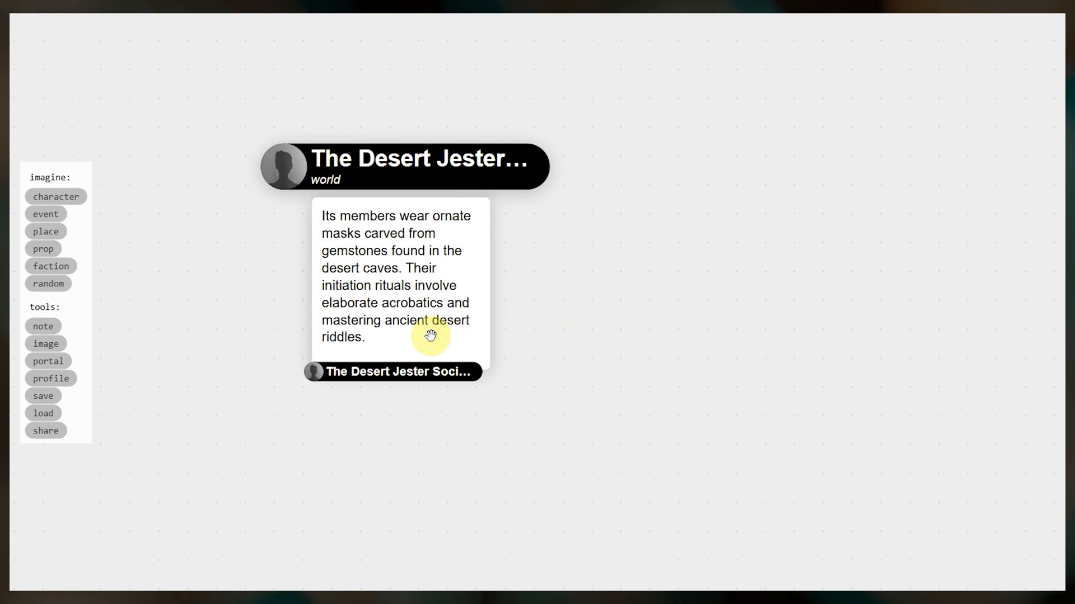
Step: Append the sentence 'The year is 2080.' to the society description
{"action": "type", "text": "The"}
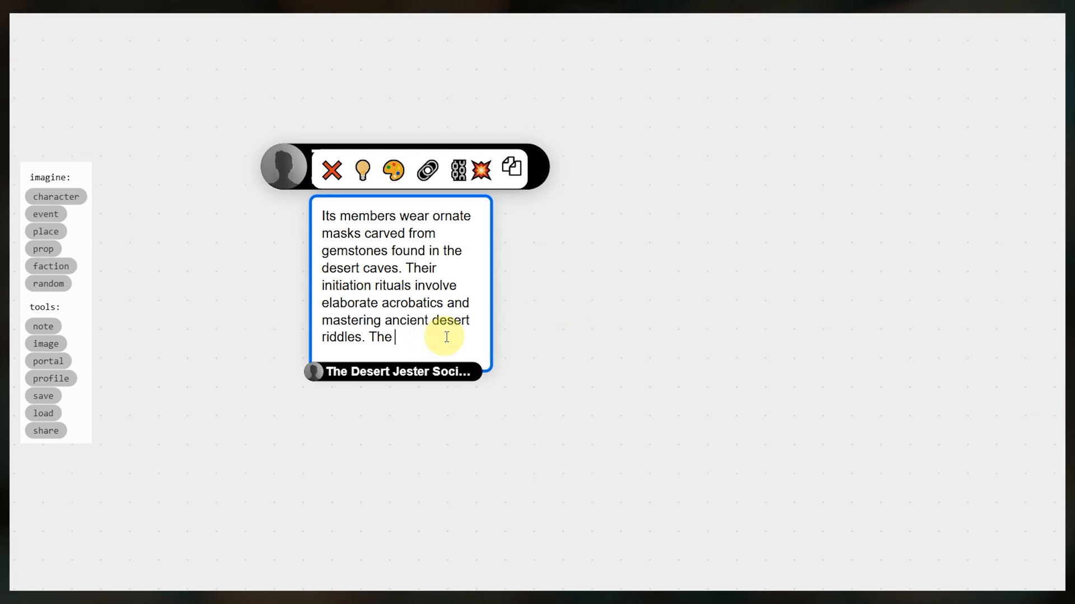
{"action": "type", "text": "year is 2080."}
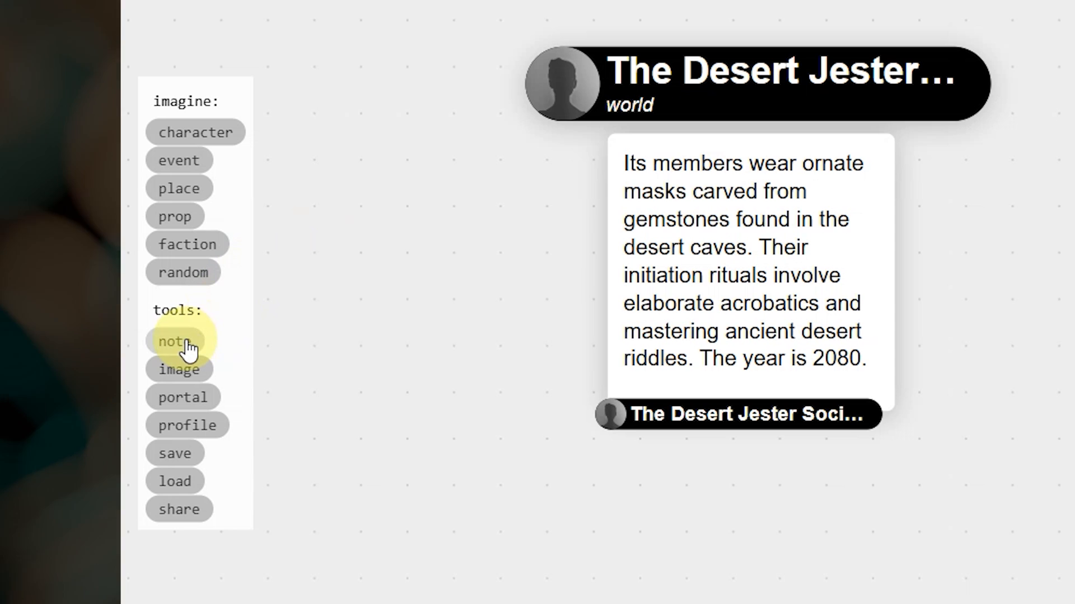
{"action": "left_click", "coordinate": [177, 341]}
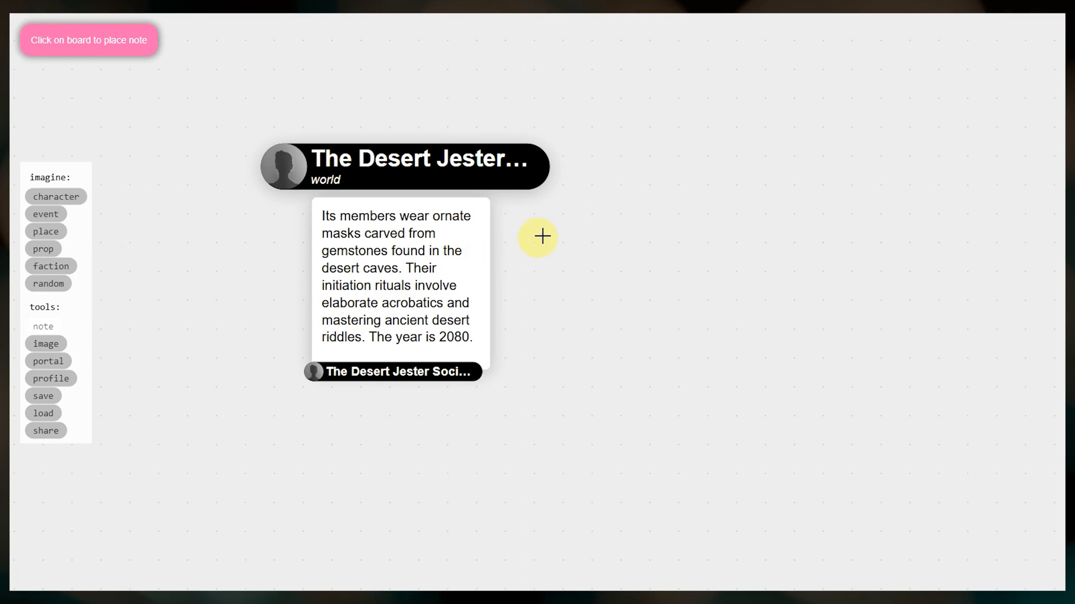
{"action": "left_click", "coordinate": [540, 236]}
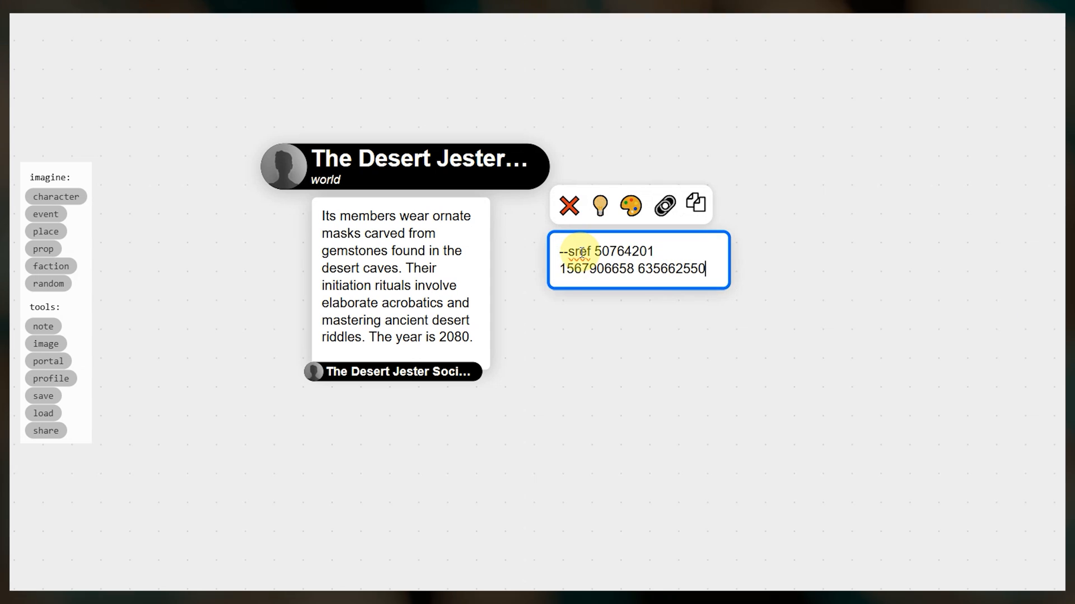
{"action": "type", "text": "--sw"}
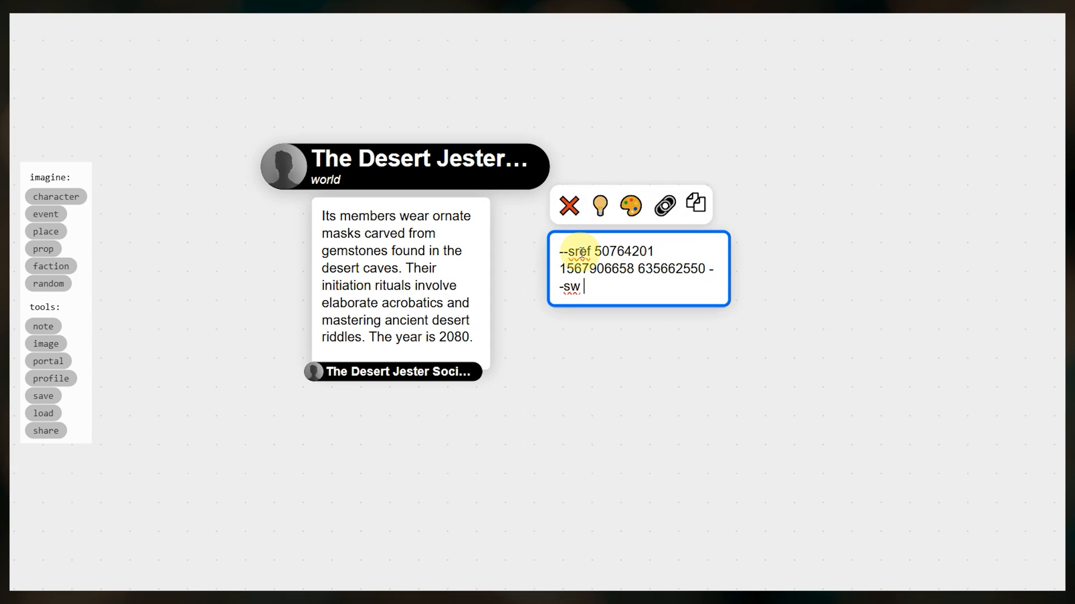
{"action": "type", "text": "25"}
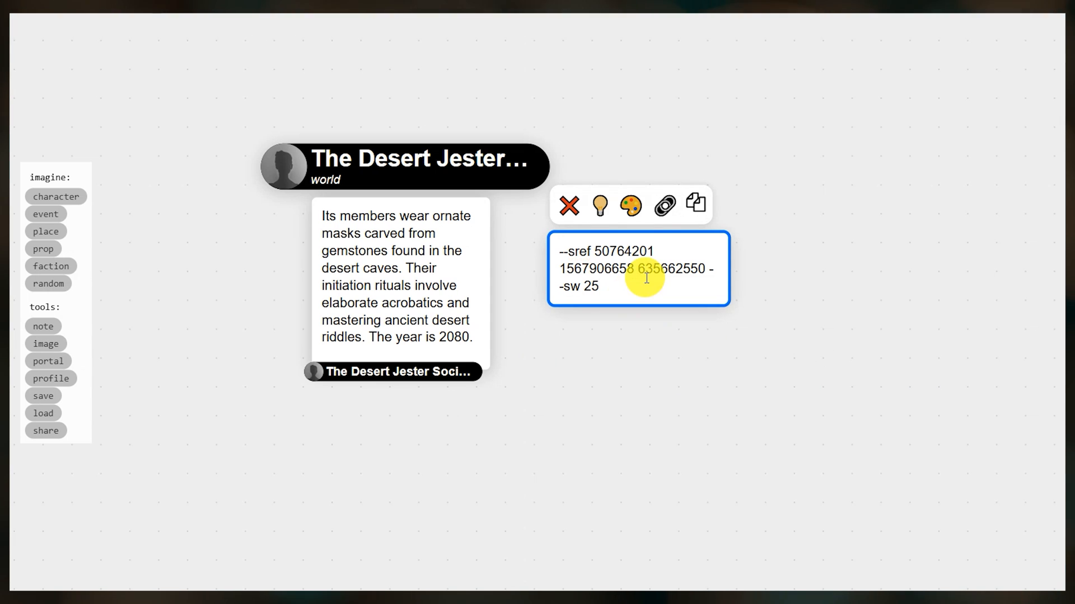
{"action": "left_click", "coordinate": [663, 205]}
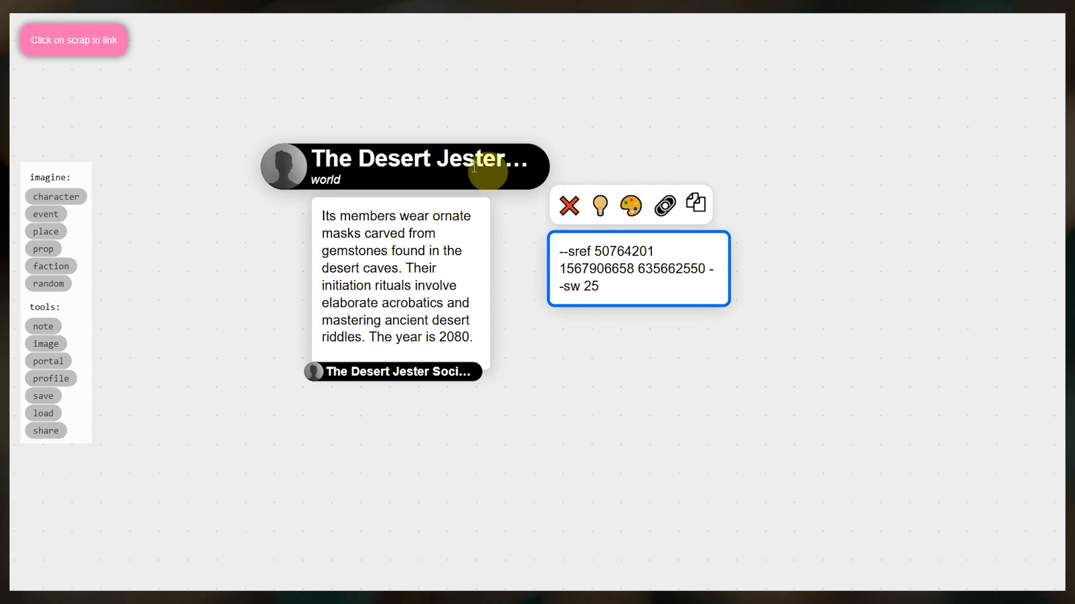
{"action": "left_click", "coordinate": [662, 205]}
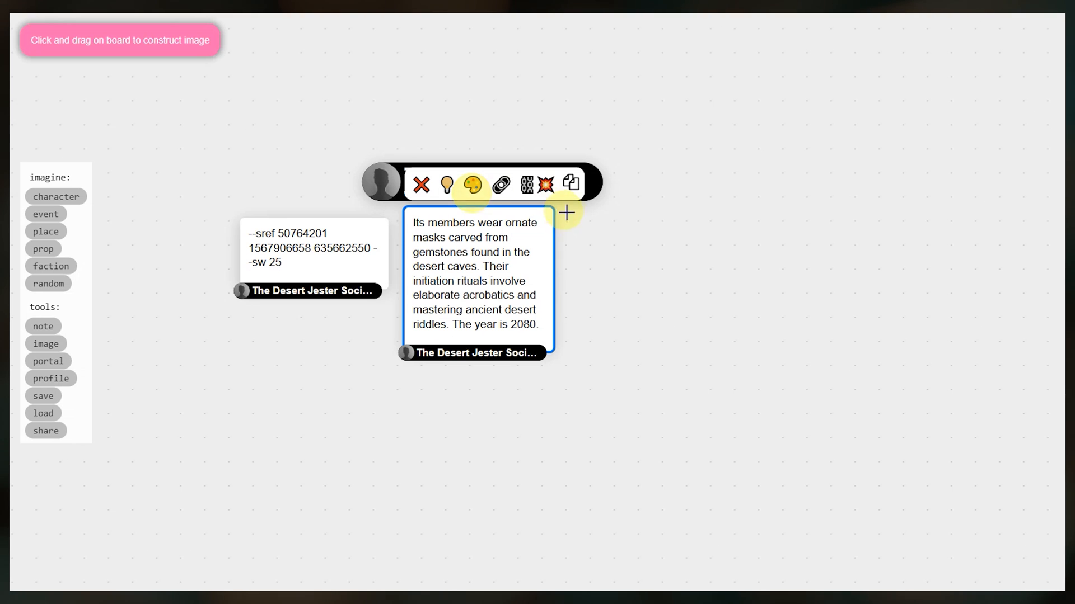
Step: Frame a new image beside the description and paint it from the society ingredients
{"action": "left_click_drag", "start_coordinate": [562, 224], "coordinate": [818, 416]}
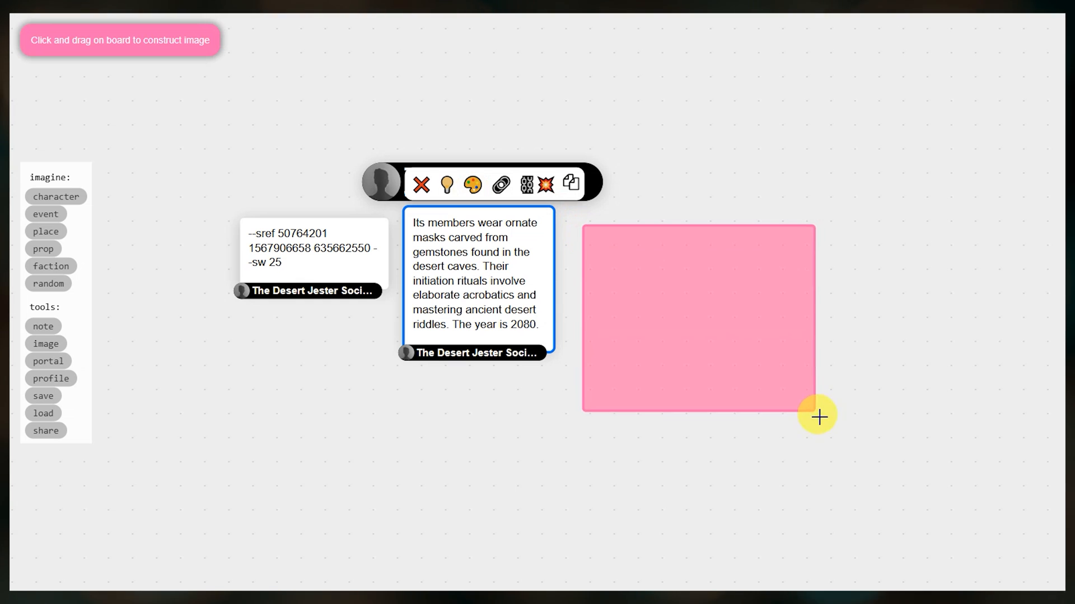
{"action": "left_click", "coordinate": [817, 416]}
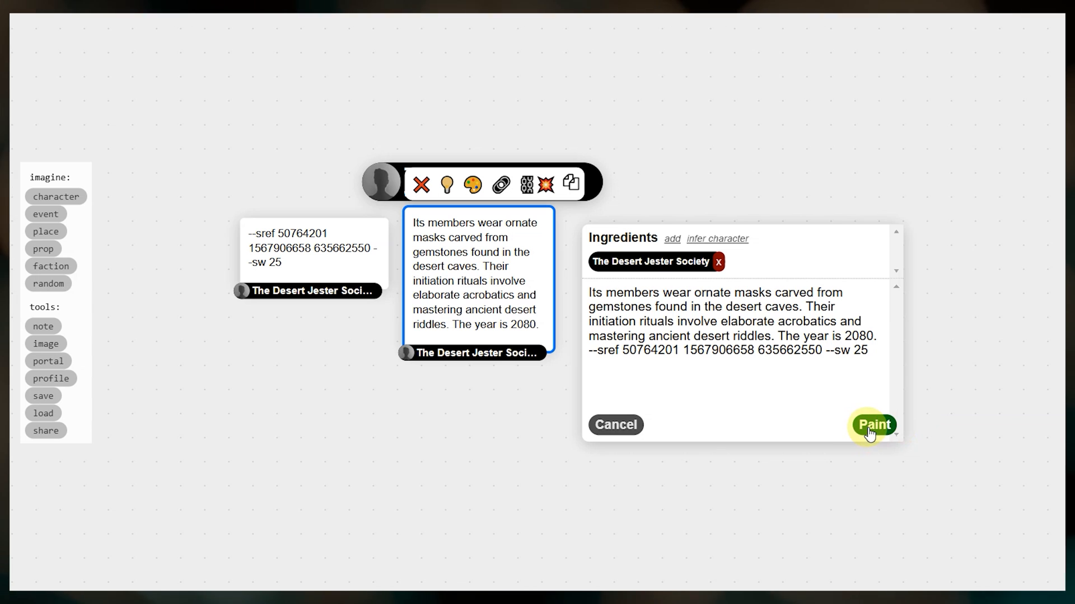
{"action": "left_click", "coordinate": [874, 425]}
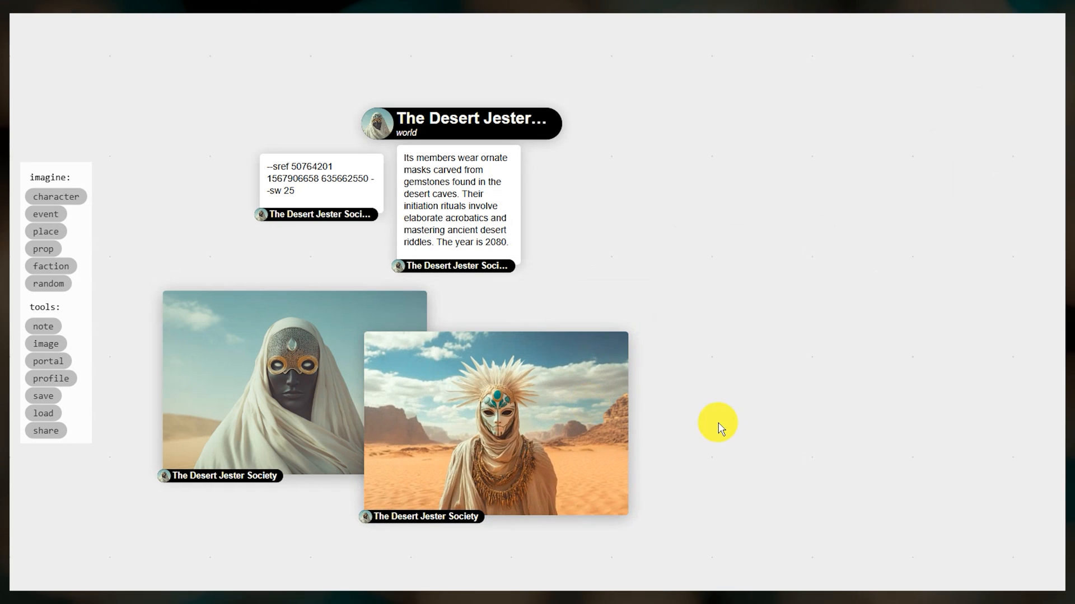
{"action": "mouse_move", "coordinate": [775, 471]}
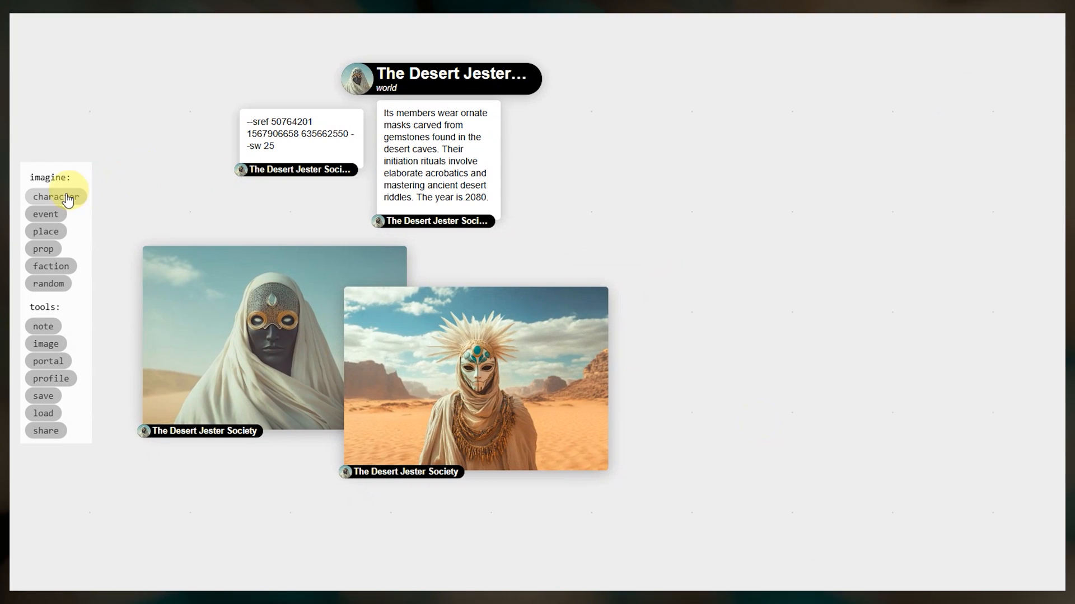
Step: Add character Zayna Hadar right of the world with a generated sand-control backstory
{"action": "left_click", "coordinate": [56, 197]}
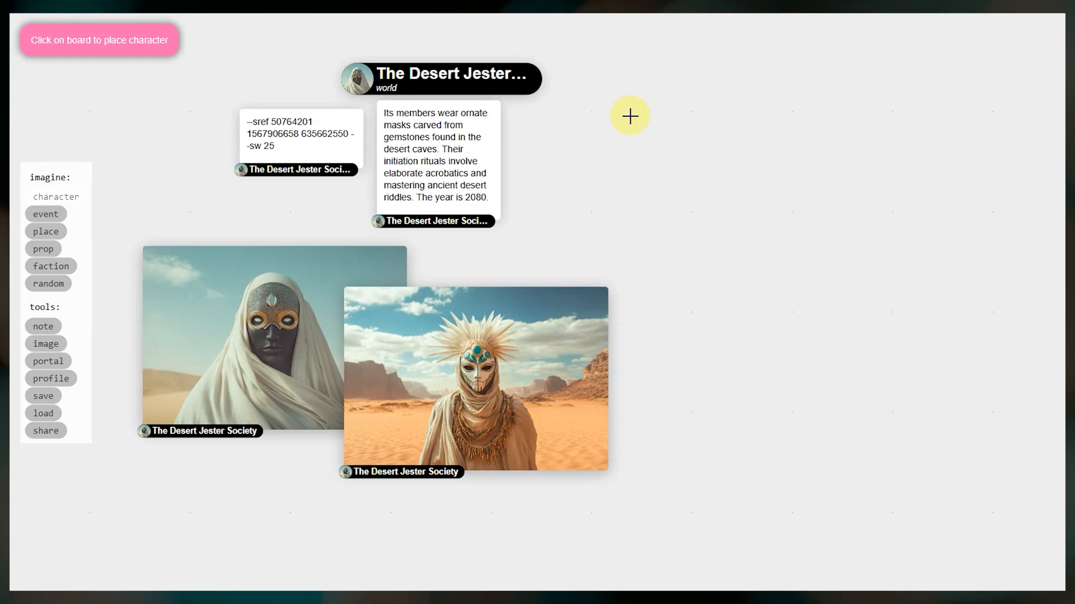
{"action": "left_click", "coordinate": [630, 115]}
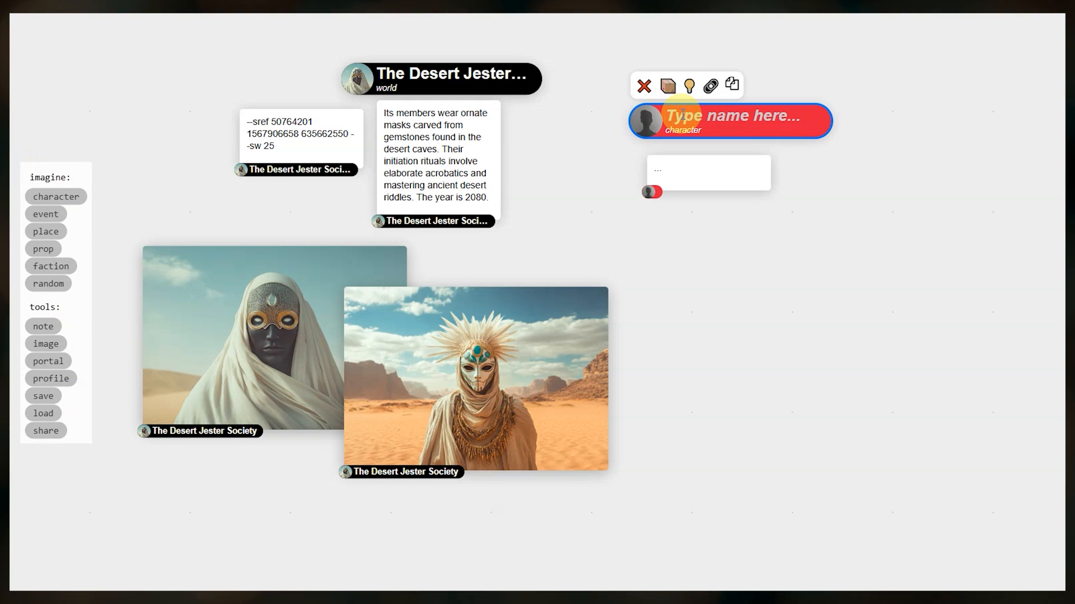
{"action": "type", "text": "Zayna Hadar"}
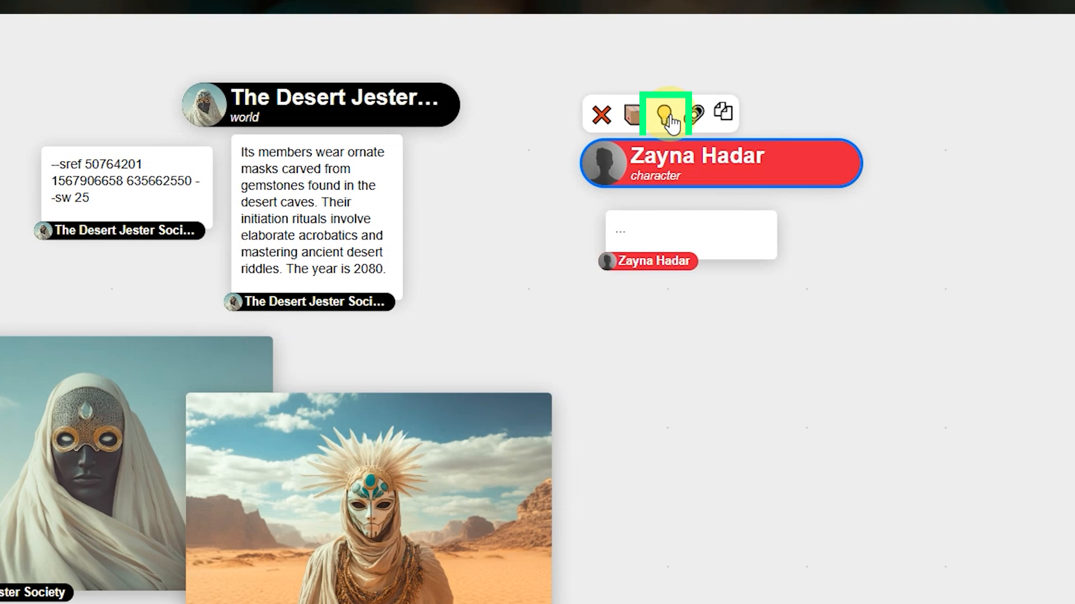
{"action": "left_click", "coordinate": [668, 113]}
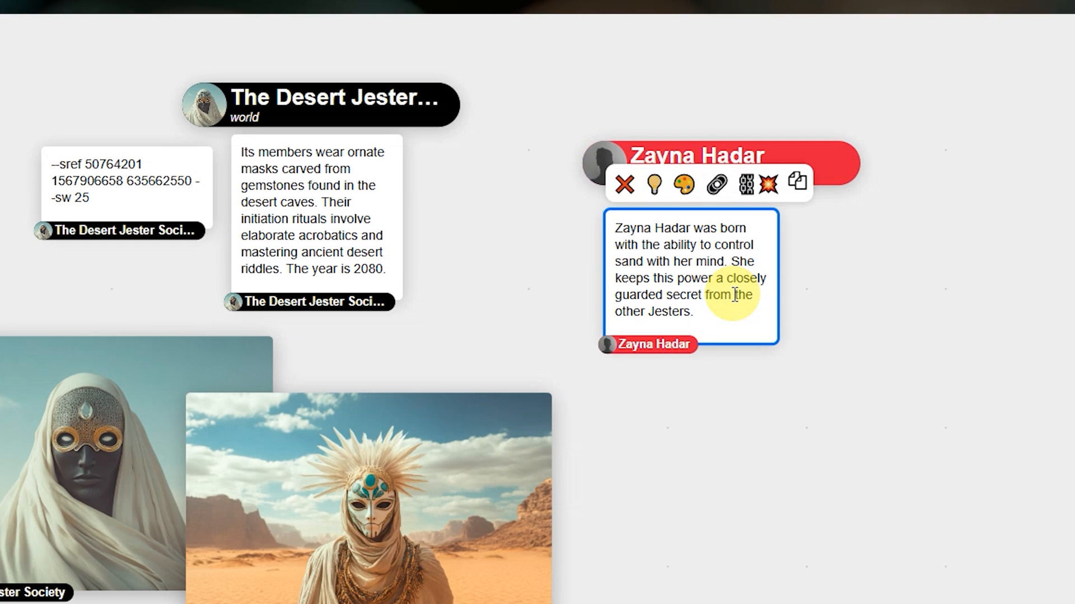
Step: Set up an image for Zayna Hadar from her description in the Ingredients panel
{"action": "left_click", "coordinate": [683, 185]}
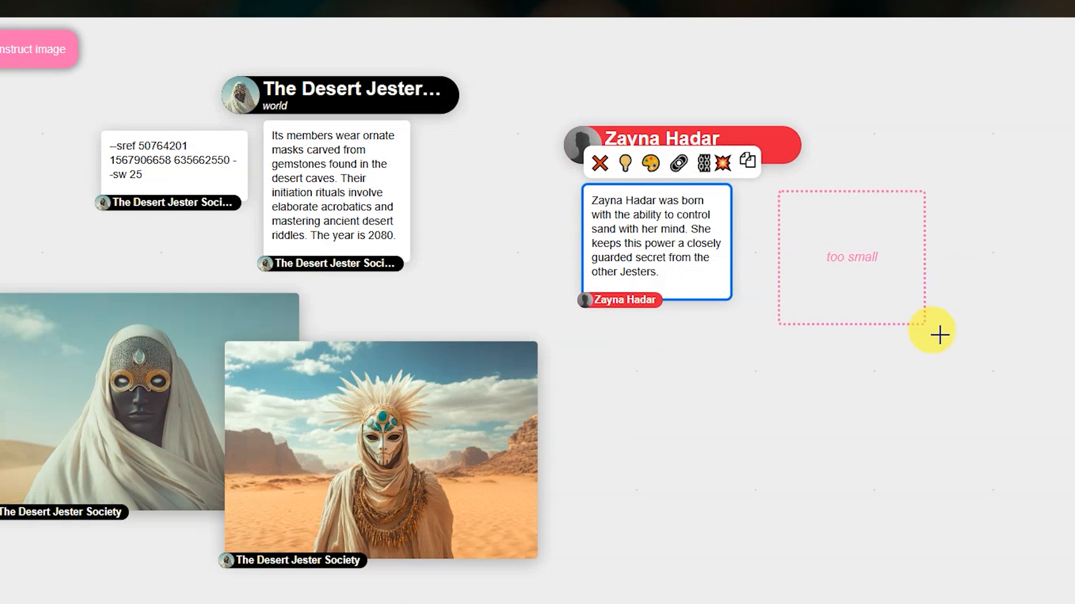
{"action": "left_click", "coordinate": [930, 332]}
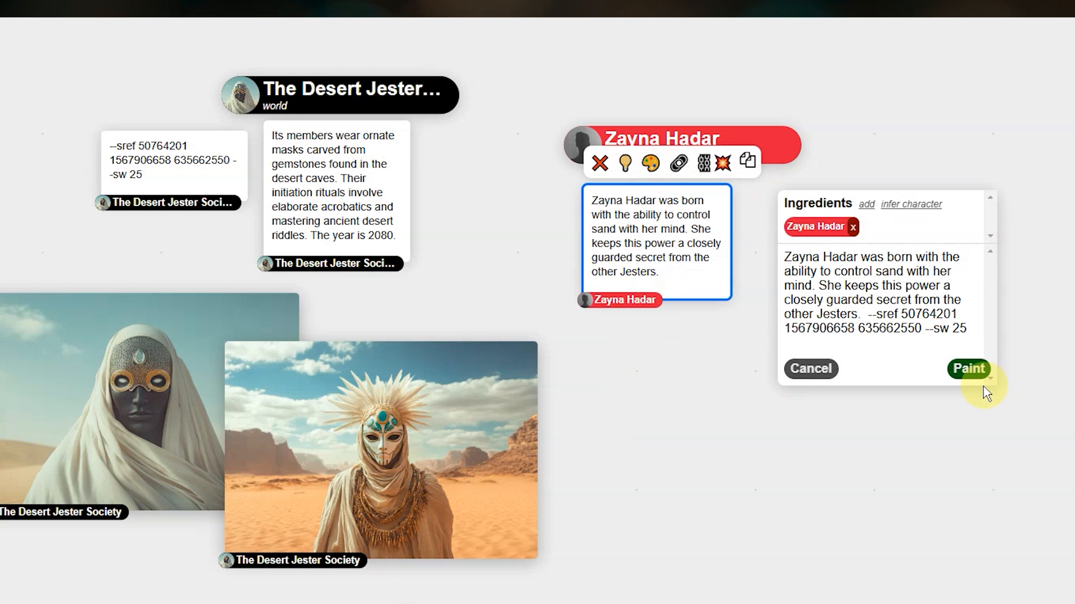
Step: Paint Zayna's portraits, keep only the golden-hooded one, and free space on the right
{"action": "left_click", "coordinate": [967, 368]}
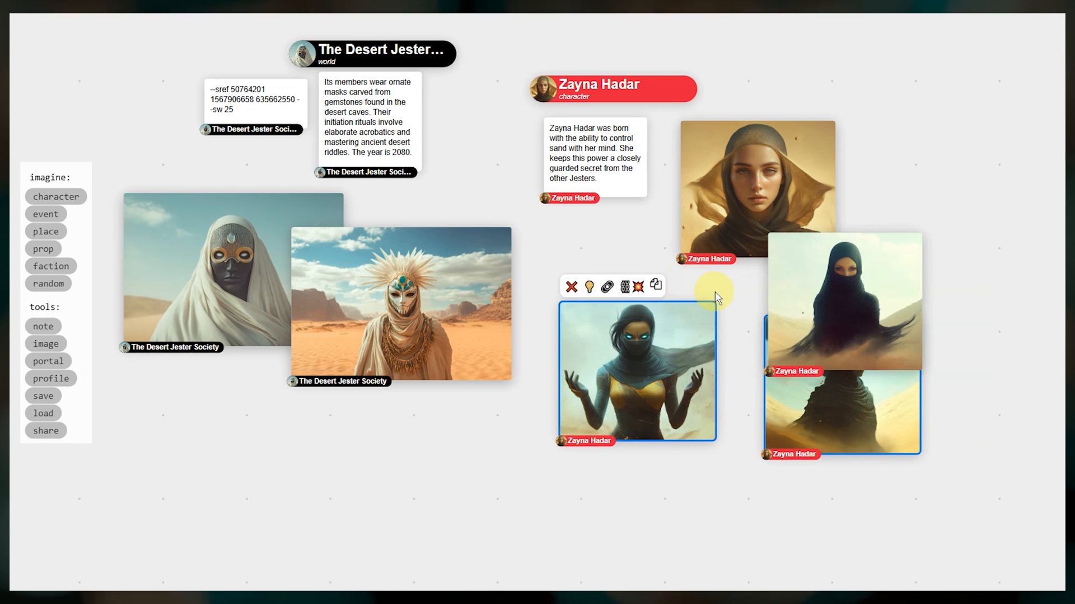
{"action": "left_click", "coordinate": [570, 286]}
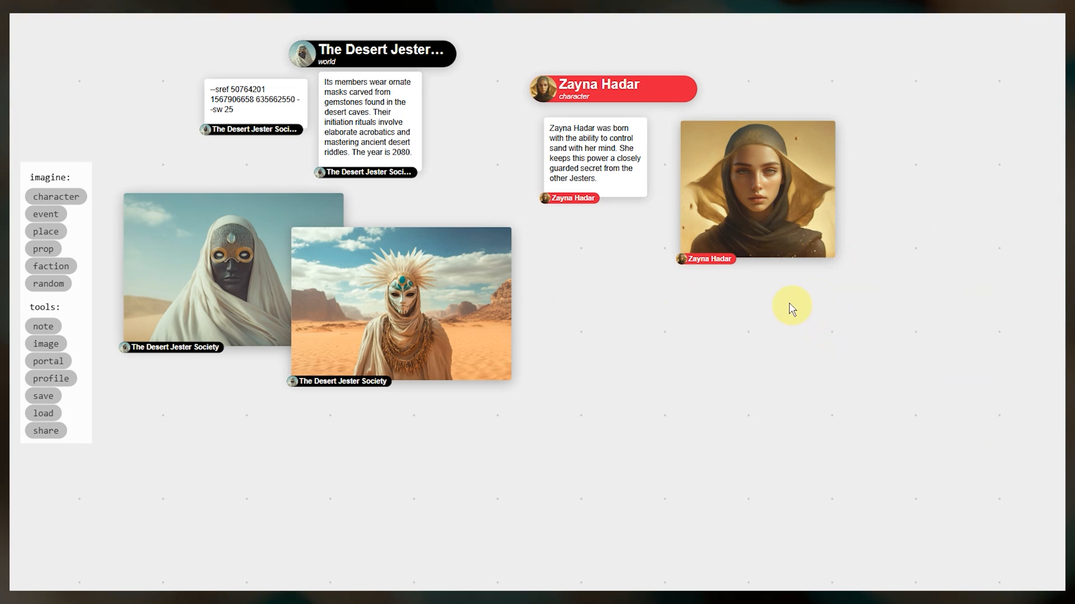
{"action": "left_click_drag", "start_coordinate": [792, 307], "coordinate": [719, 385]}
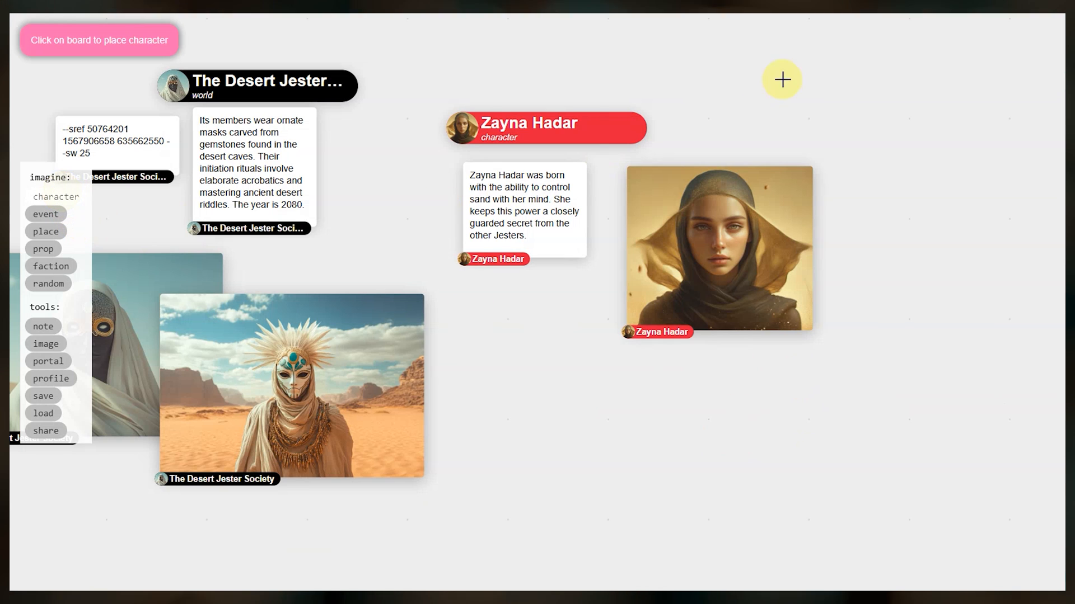
Step: Place character Wesley Westfield on the board and copy a portrait image as a reference
{"action": "left_click", "coordinate": [780, 80]}
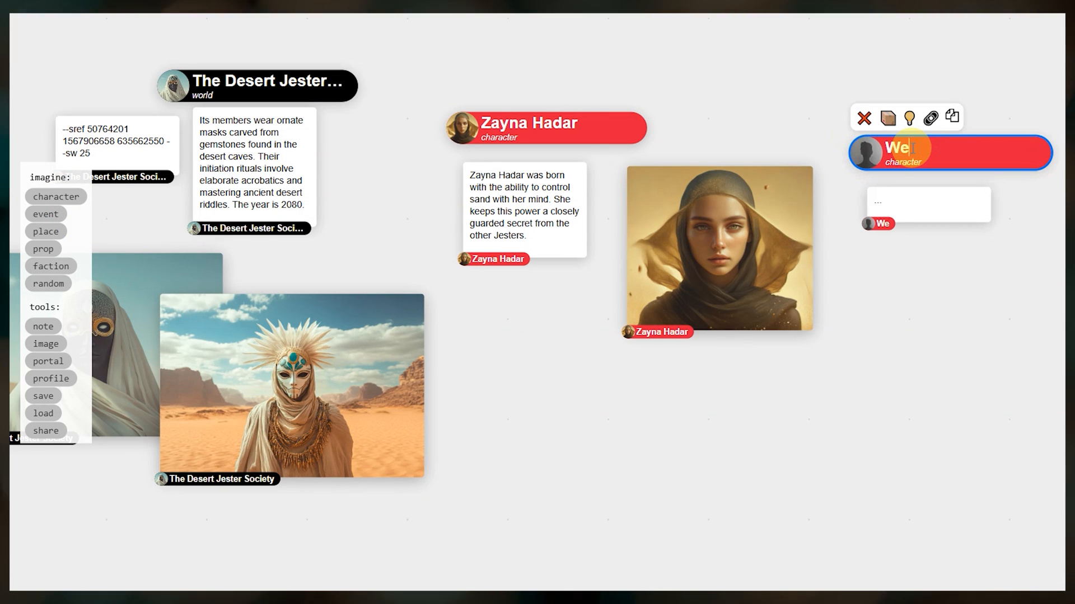
{"action": "left_click", "coordinate": [908, 118]}
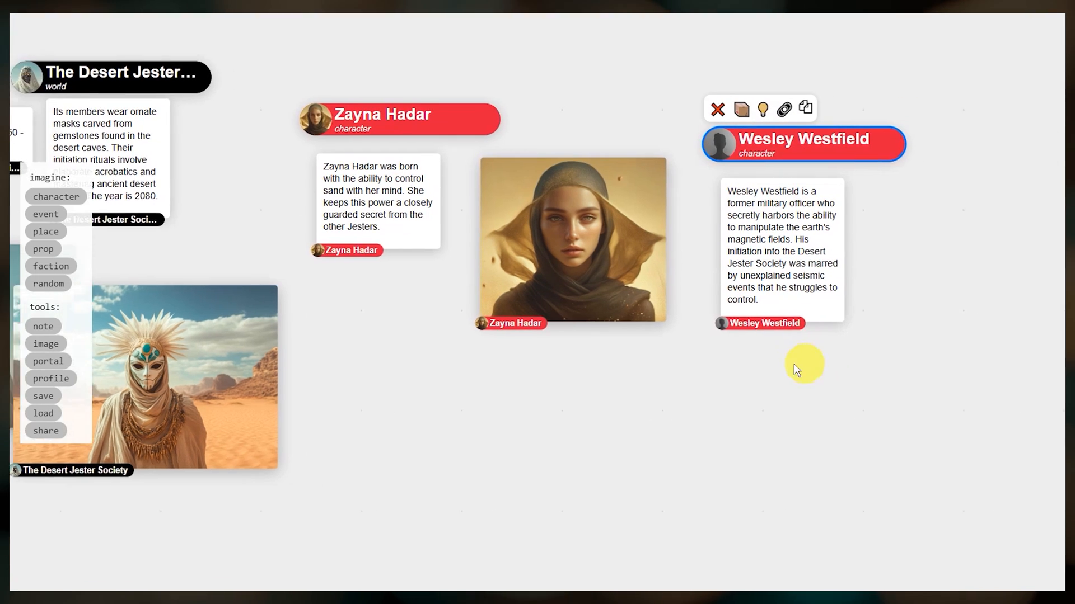
{"action": "left_click", "coordinate": [908, 90]}
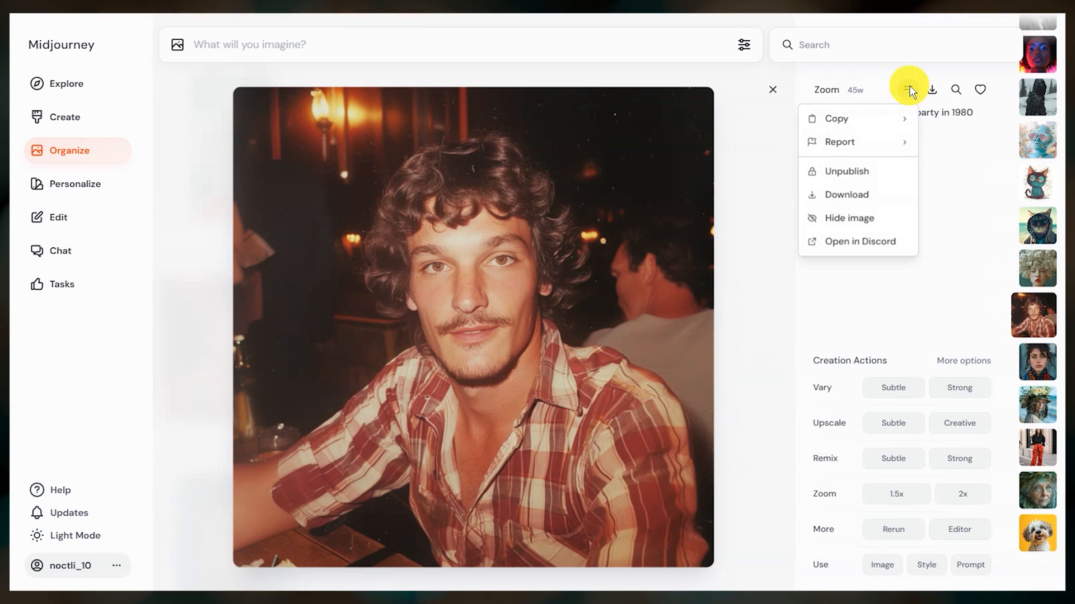
{"action": "left_click", "coordinate": [835, 118]}
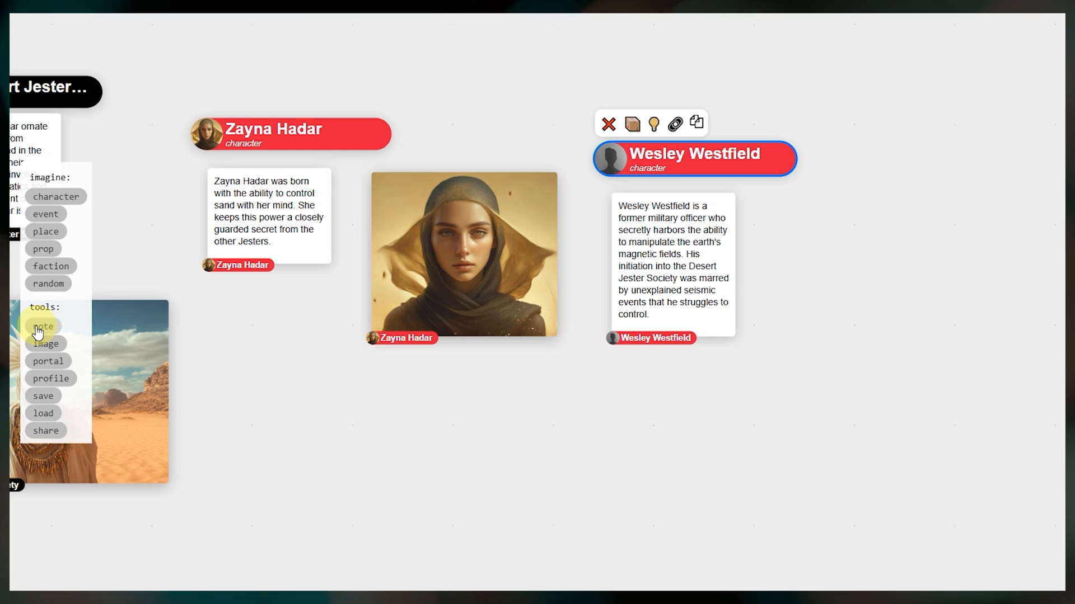
{"action": "left_click", "coordinate": [43, 326]}
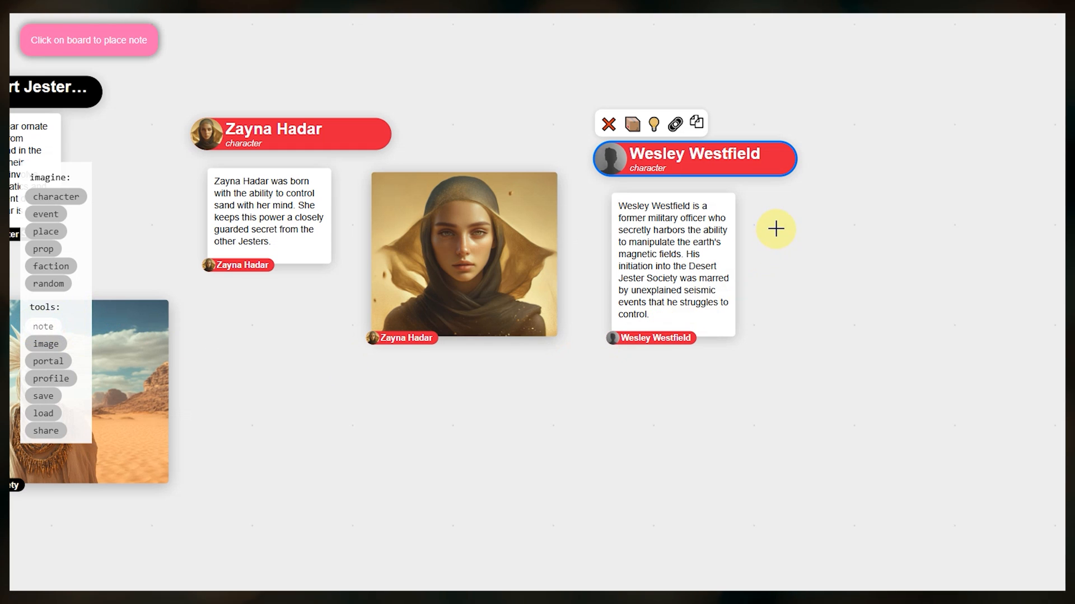
{"action": "left_click", "coordinate": [775, 230]}
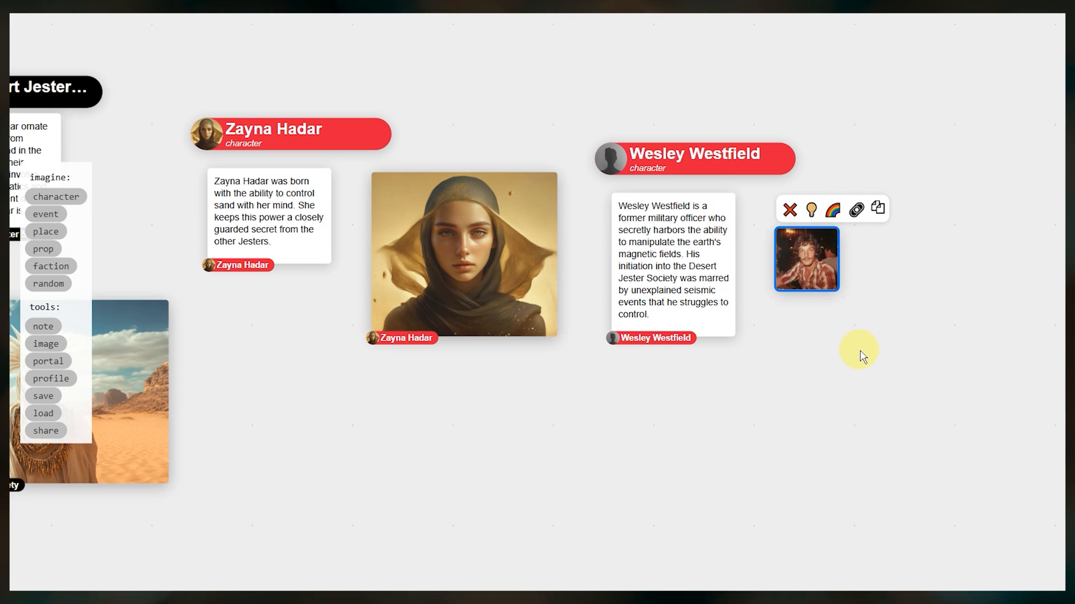
{"action": "mouse_move", "coordinate": [854, 333]}
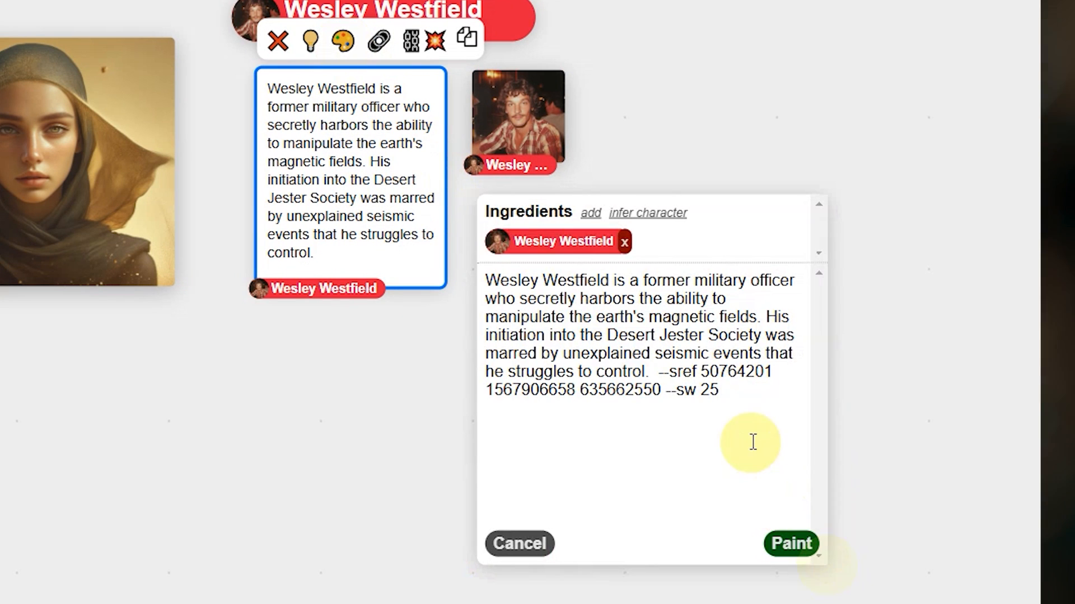
Step: Paint new images of Wesley Westfield with --cw 0 appended to the Ingredients prompt
{"action": "type", "text": "--cw 0"}
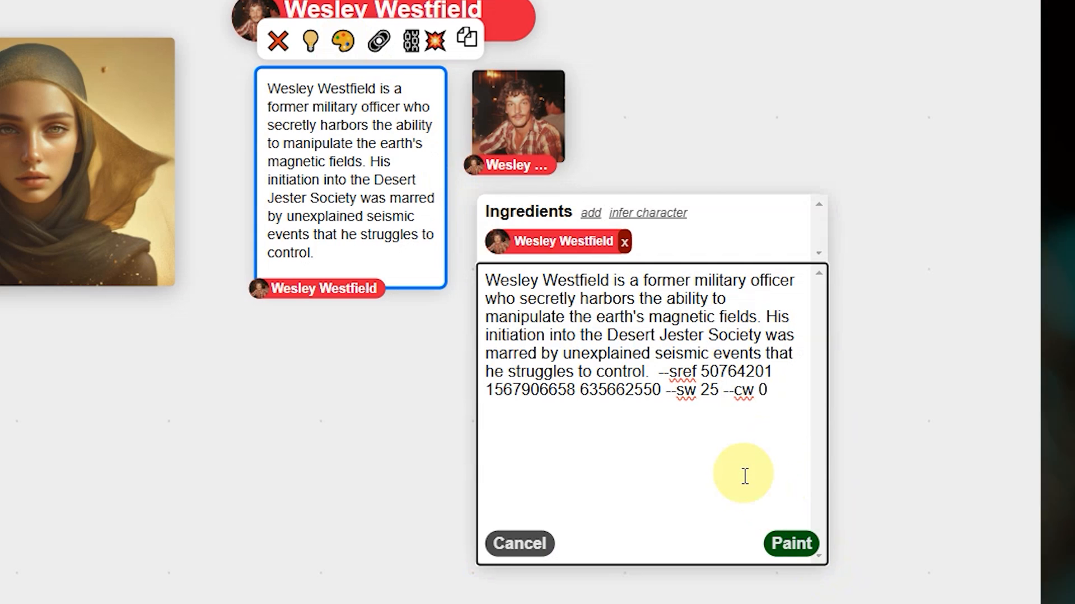
{"action": "left_click", "coordinate": [789, 544]}
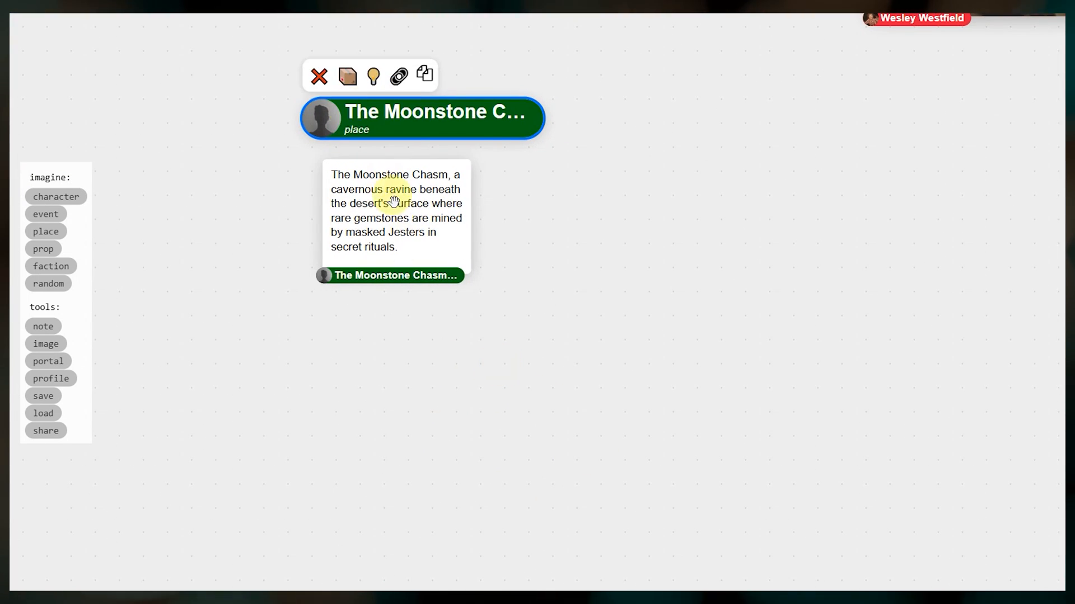
Step: Paint four views of The Moonstone Chasm from its ravine description and select one
{"action": "left_click", "coordinate": [389, 137]}
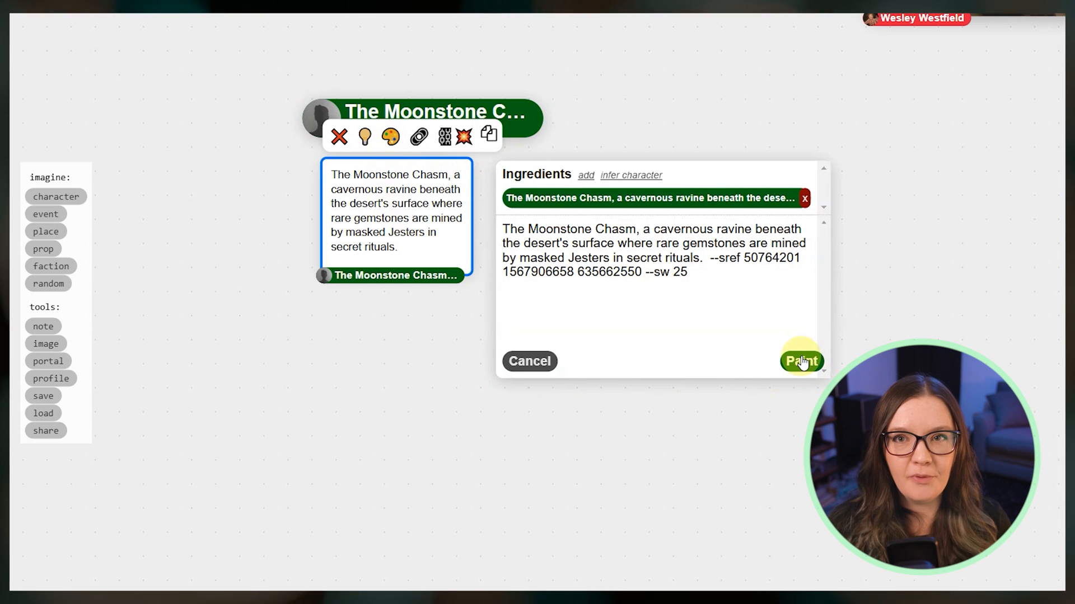
{"action": "left_click", "coordinate": [800, 362]}
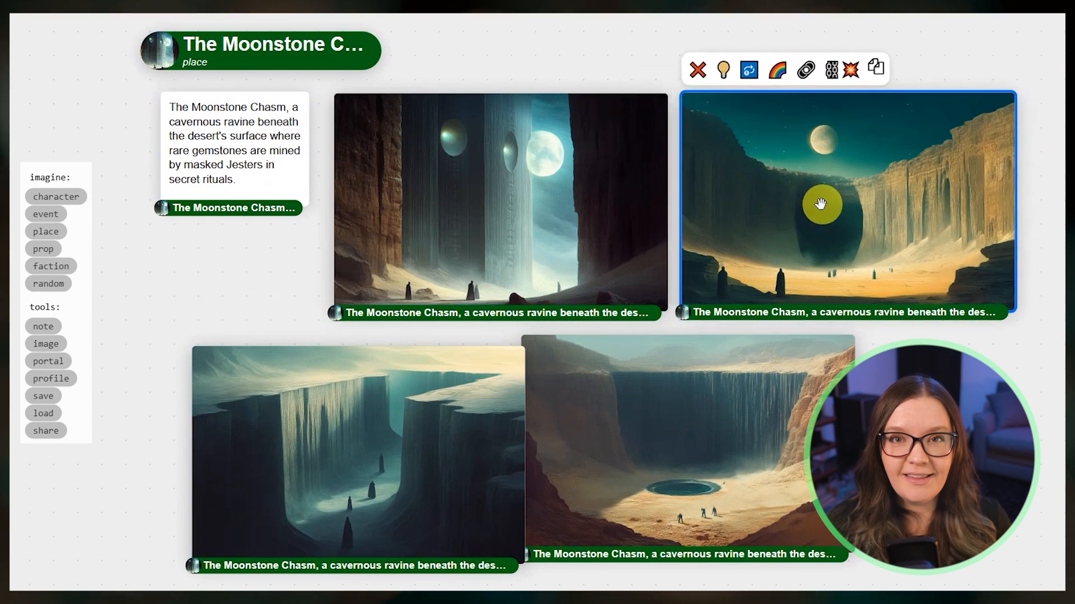
{"action": "left_click", "coordinate": [685, 446]}
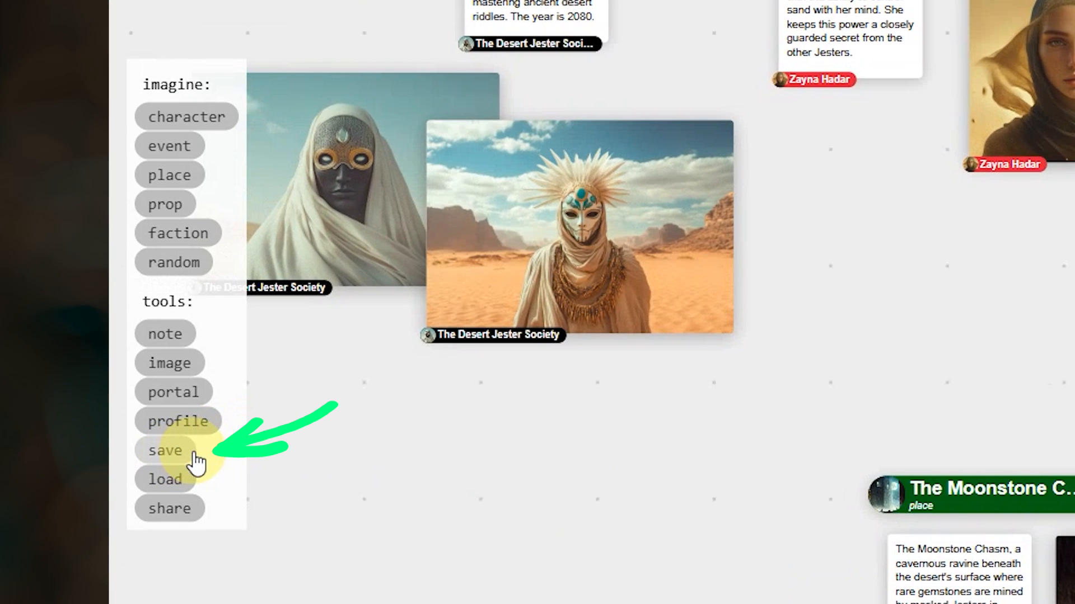
{"action": "left_click", "coordinate": [166, 450]}
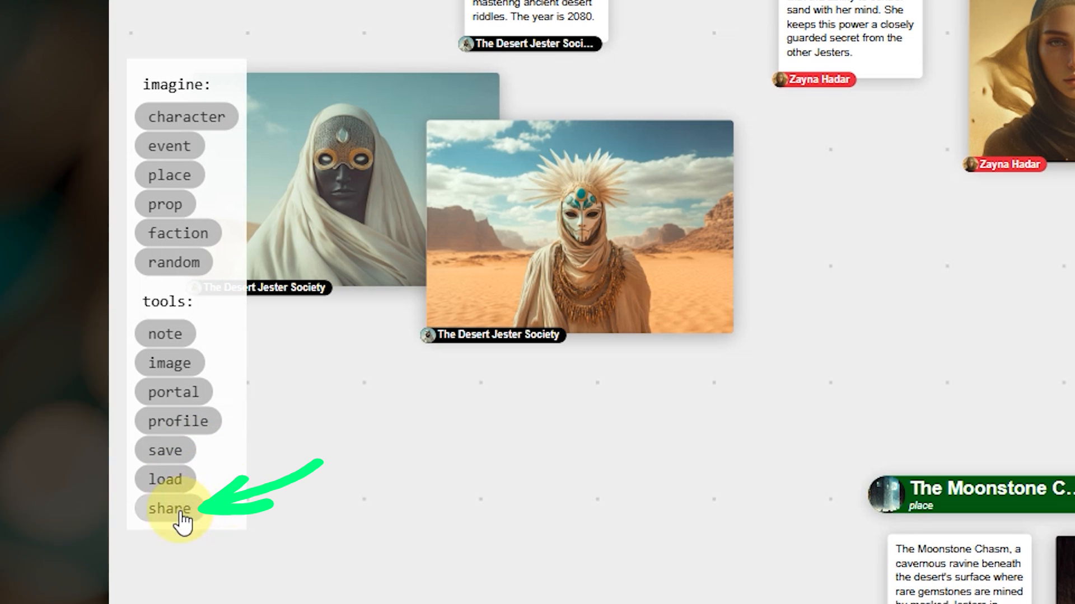
{"action": "left_click", "coordinate": [168, 509]}
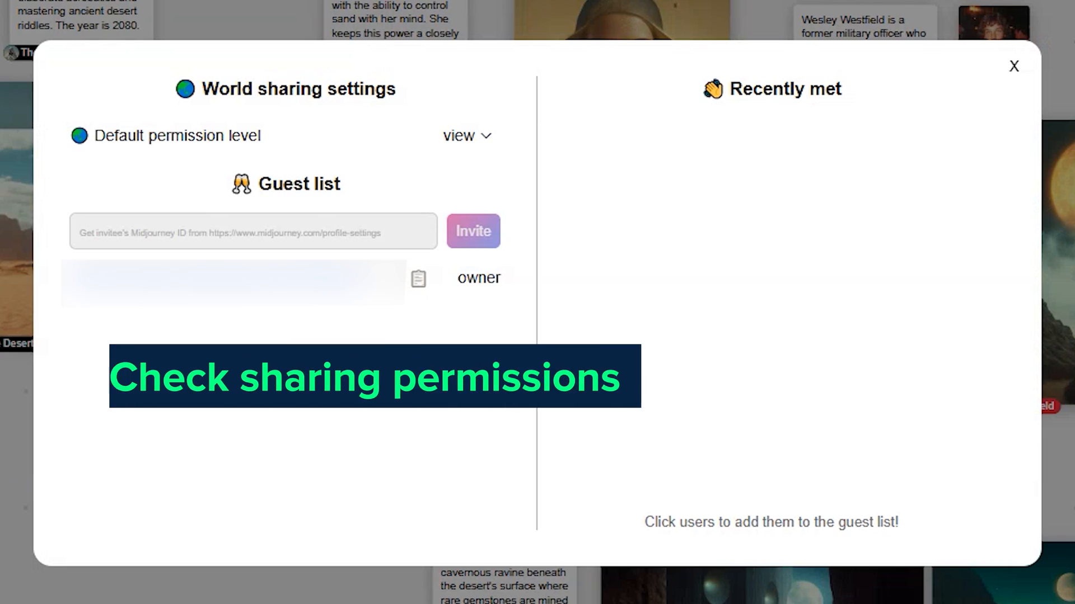
{"action": "left_click", "coordinate": [466, 136]}
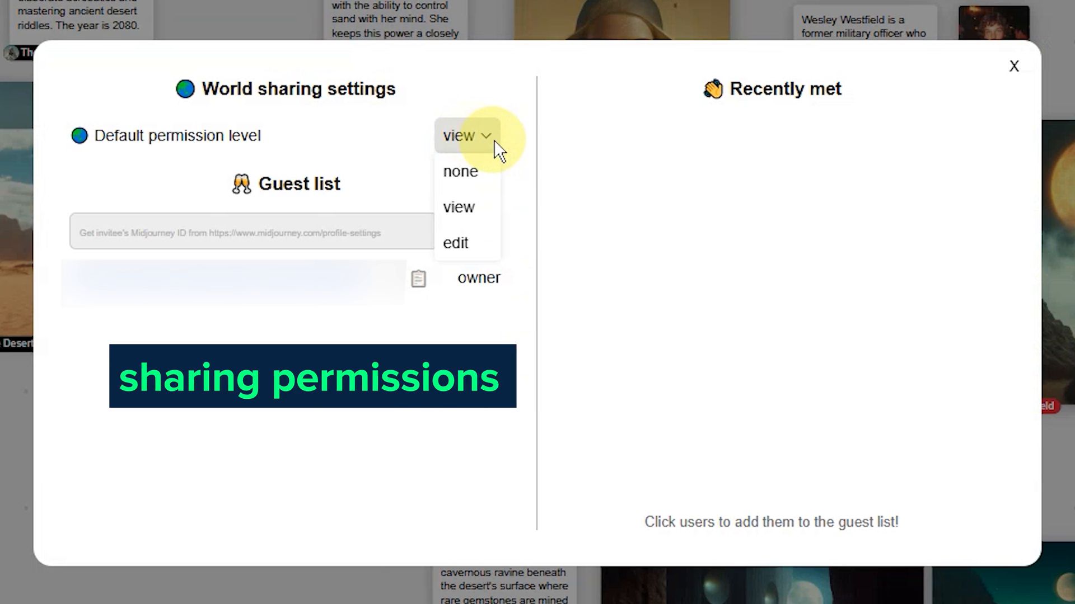
{"action": "mouse_move", "coordinate": [521, 153]}
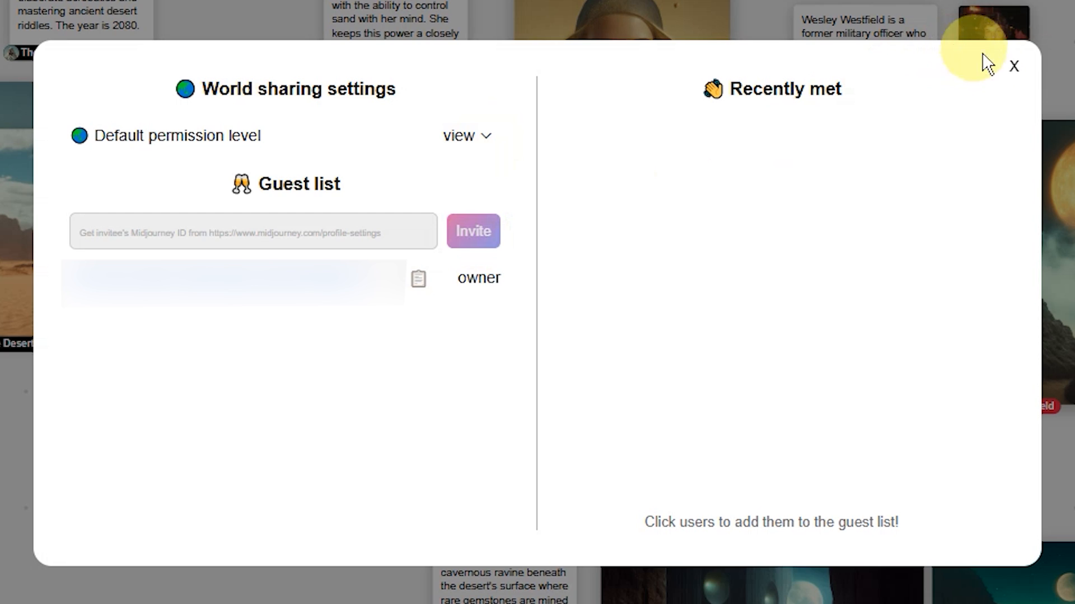
{"action": "left_click", "coordinate": [1014, 66]}
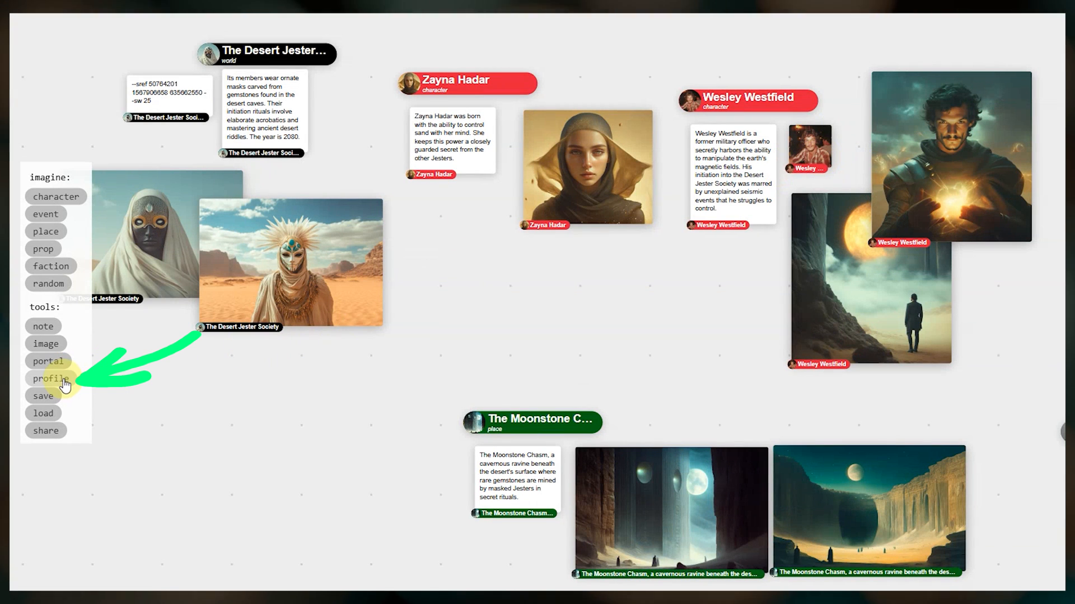
Step: Add a profile card and a portal to the board, and bring up the portal's world-linking choices
{"action": "left_click", "coordinate": [48, 378]}
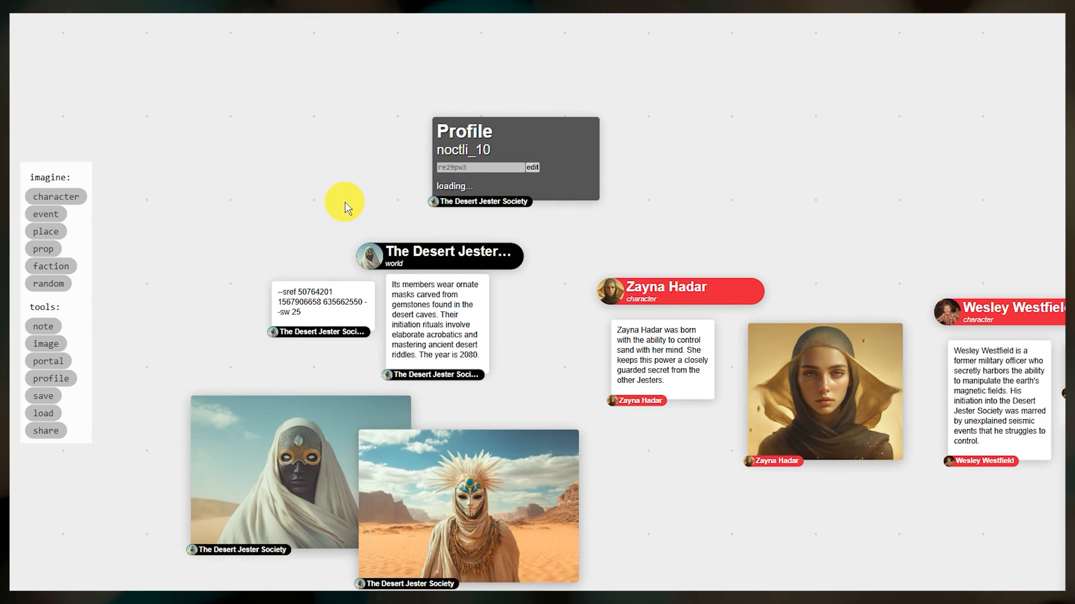
{"action": "left_click", "coordinate": [47, 361]}
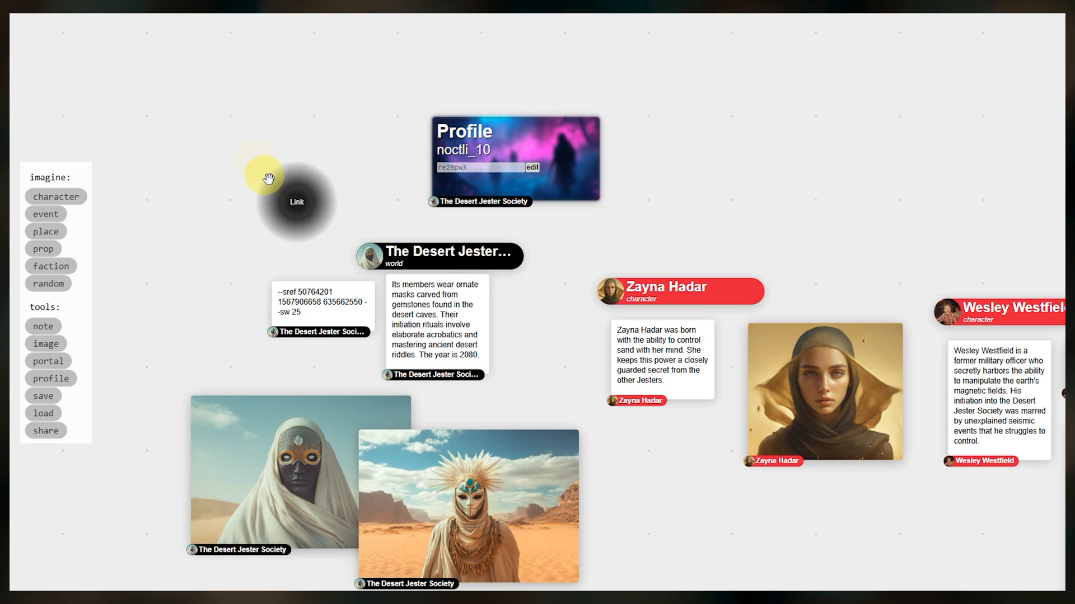
{"action": "left_click", "coordinate": [295, 201]}
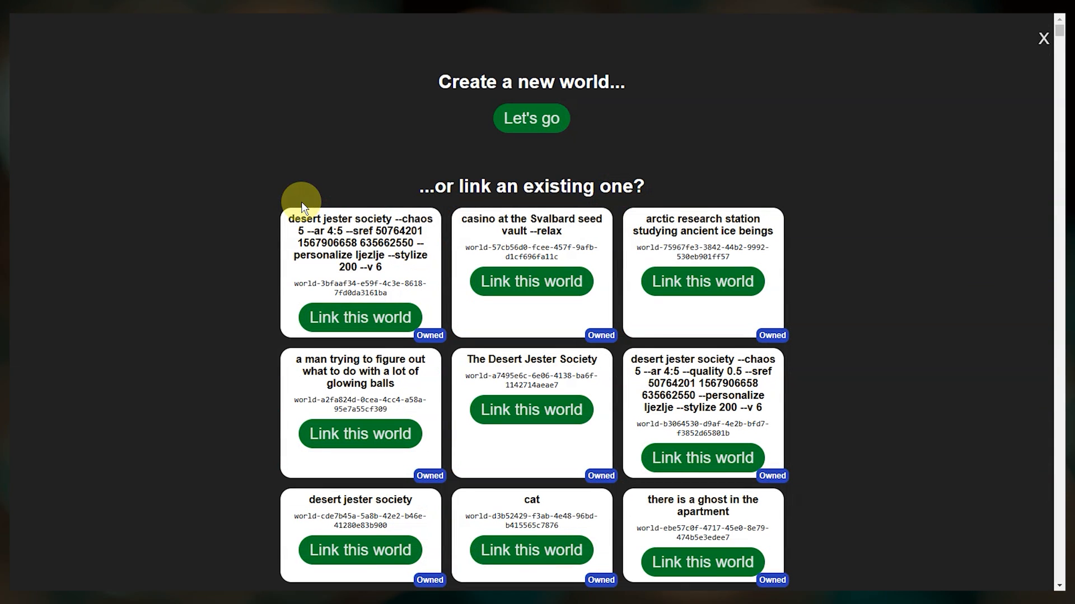
Step: Create a brand-new world, 'Another World', as the portal's destination
{"action": "scroll", "scroll_direction": "down", "scroll_amount": 3}
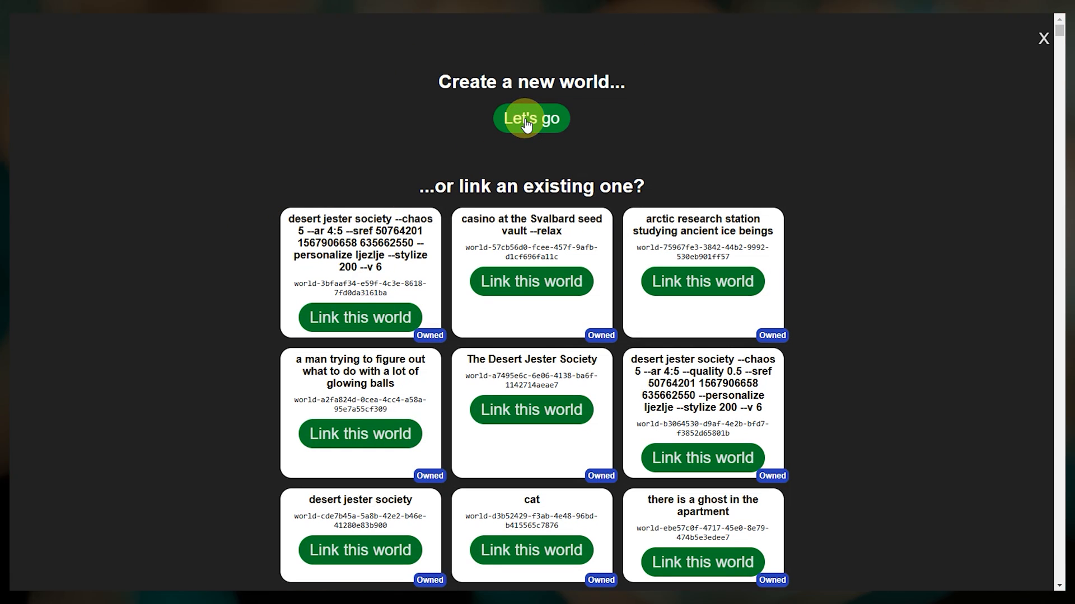
{"action": "left_click", "coordinate": [531, 118]}
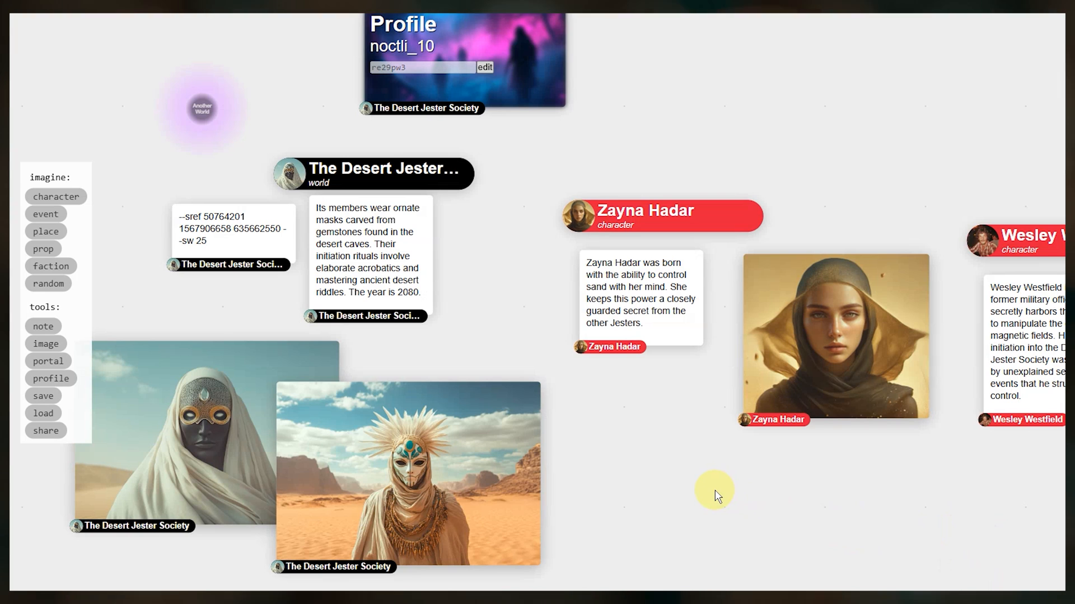
{"action": "mouse_move", "coordinate": [471, 480]}
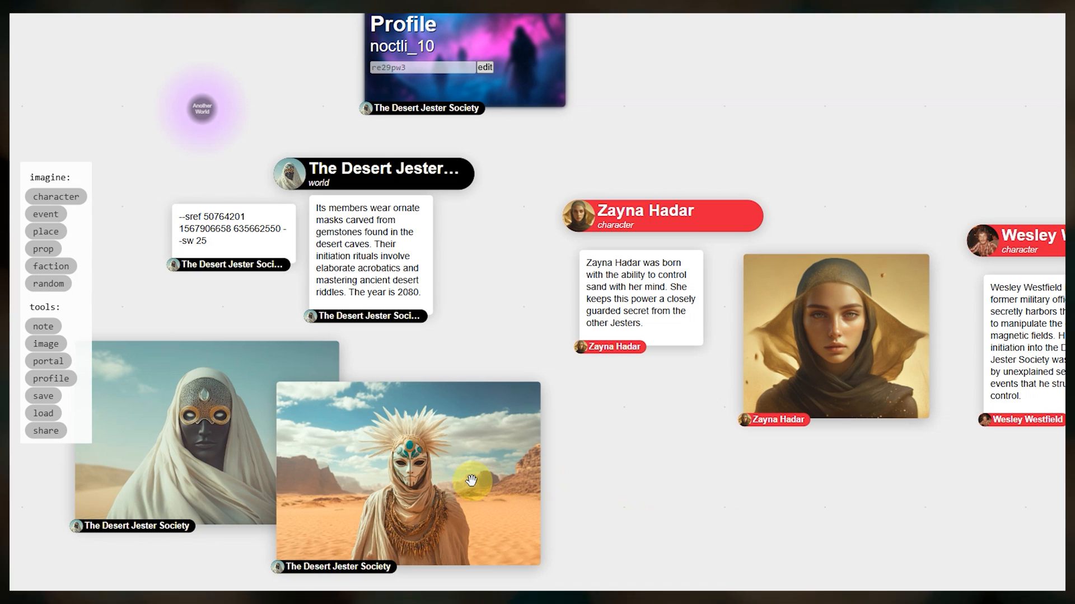
Step: Use the sunlit masked jester desert image as a Style Reference card
{"action": "left_click", "coordinate": [407, 473]}
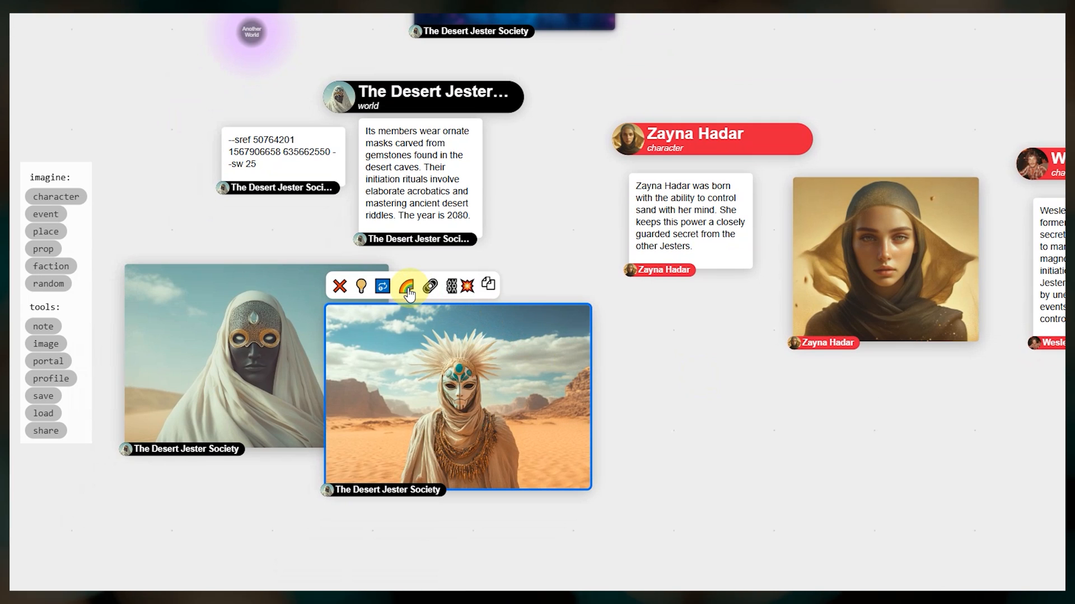
{"action": "left_click", "coordinate": [403, 285]}
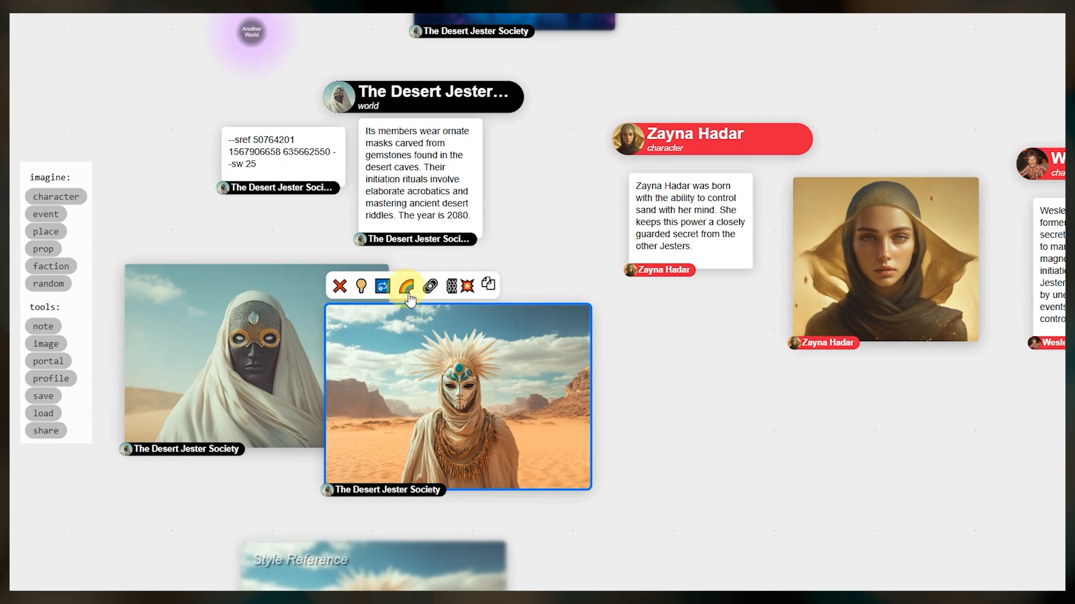